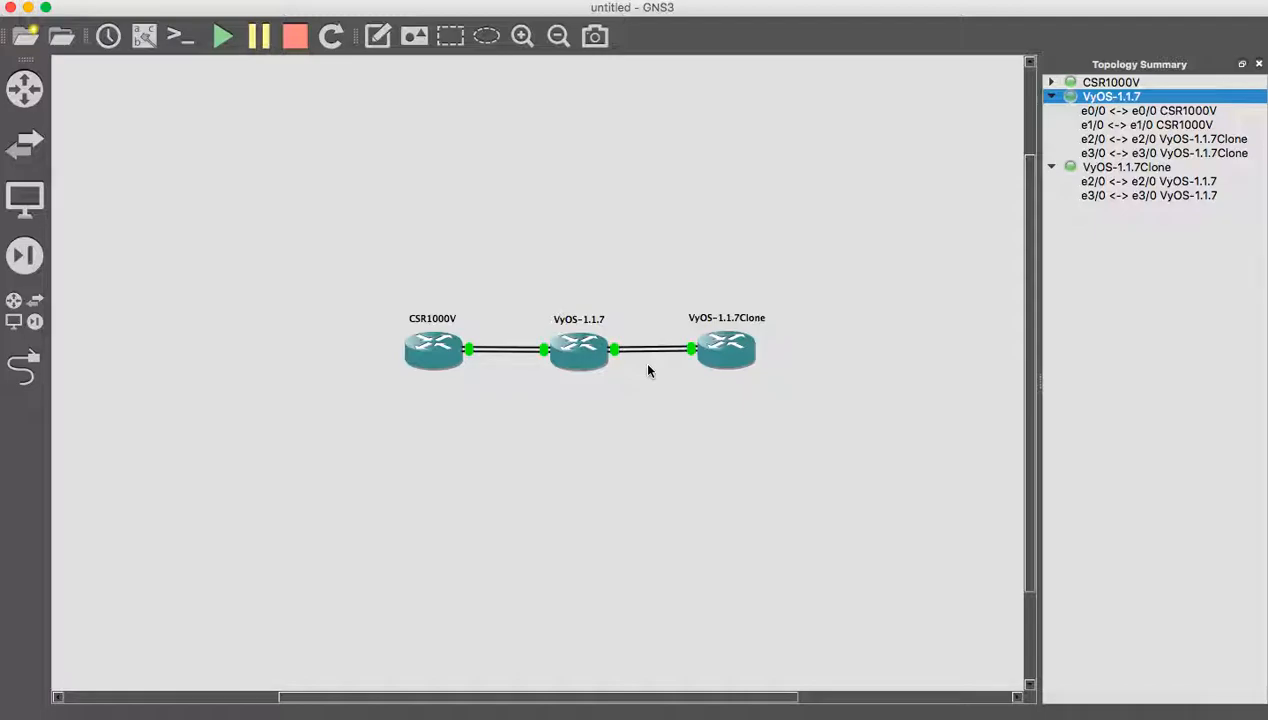
pyautogui.moveTo(762, 697)
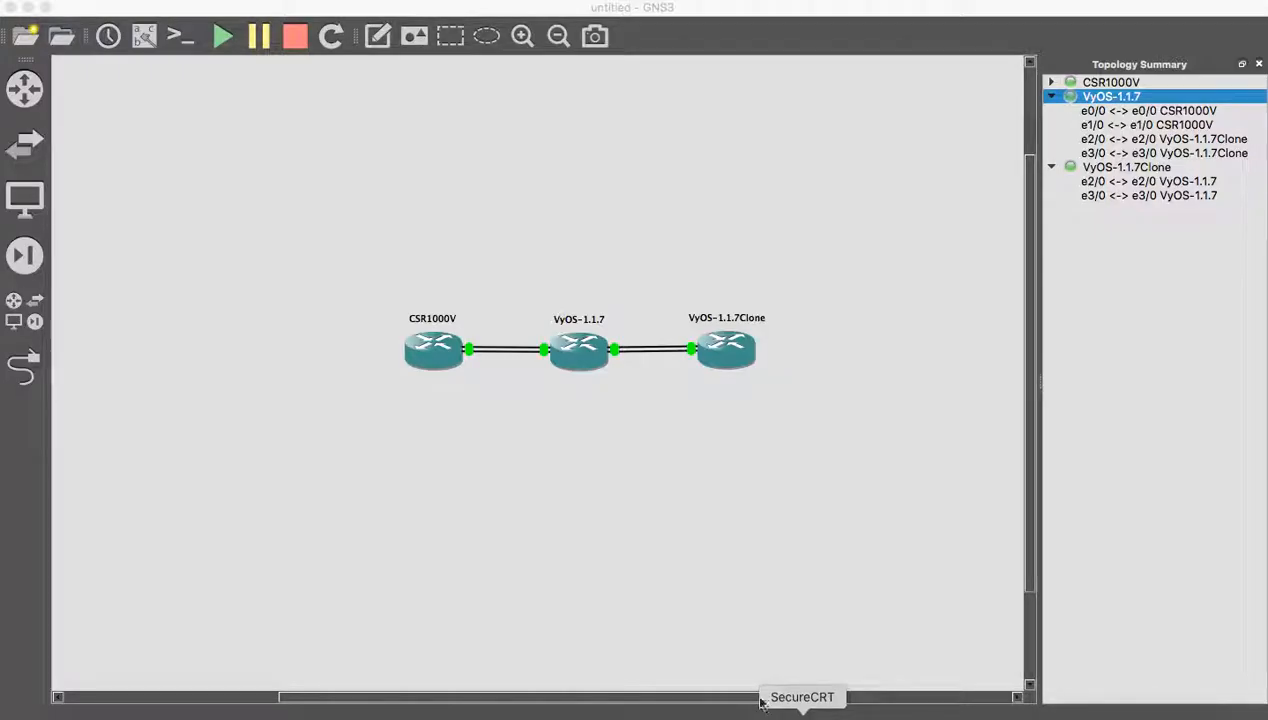
# Step: Bring up the CSR1000V router's console session in SecureCRT
pyautogui.click(801, 697)
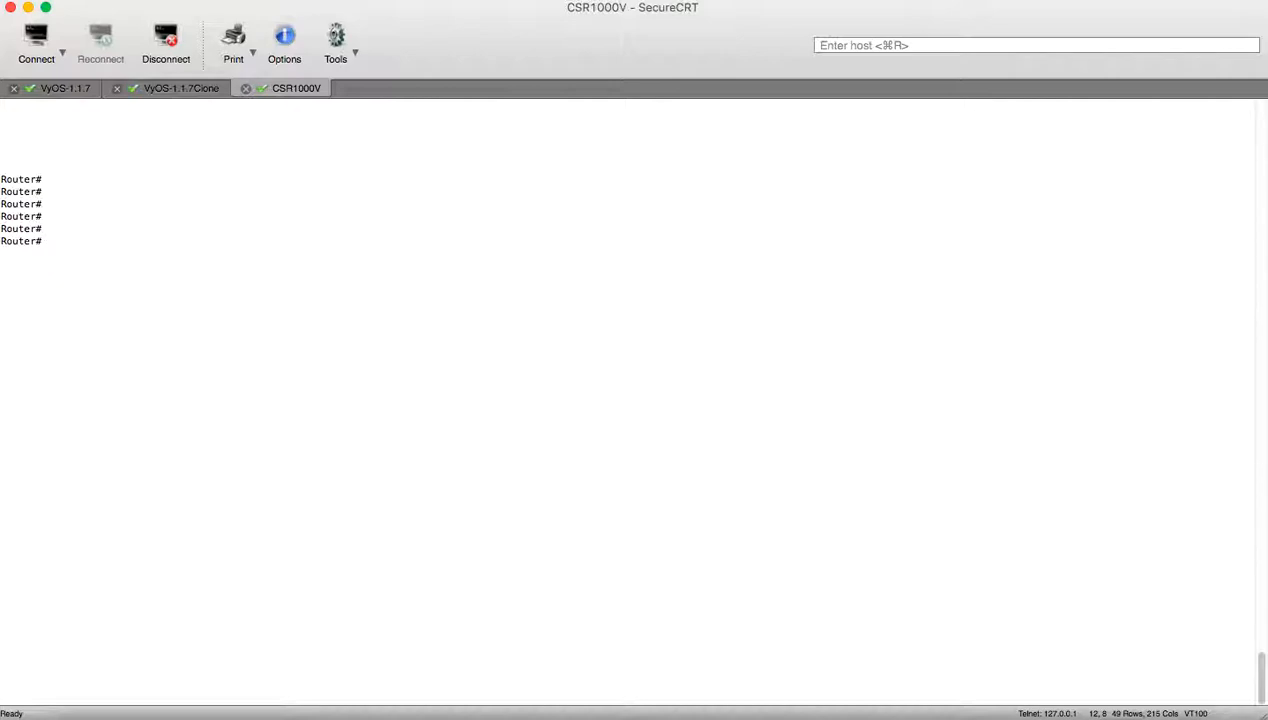
# Step: Enter configure terminal and define ip local pool pool1 from 192.168.1.1 to 192.168.1.255
pyautogui.write('co')
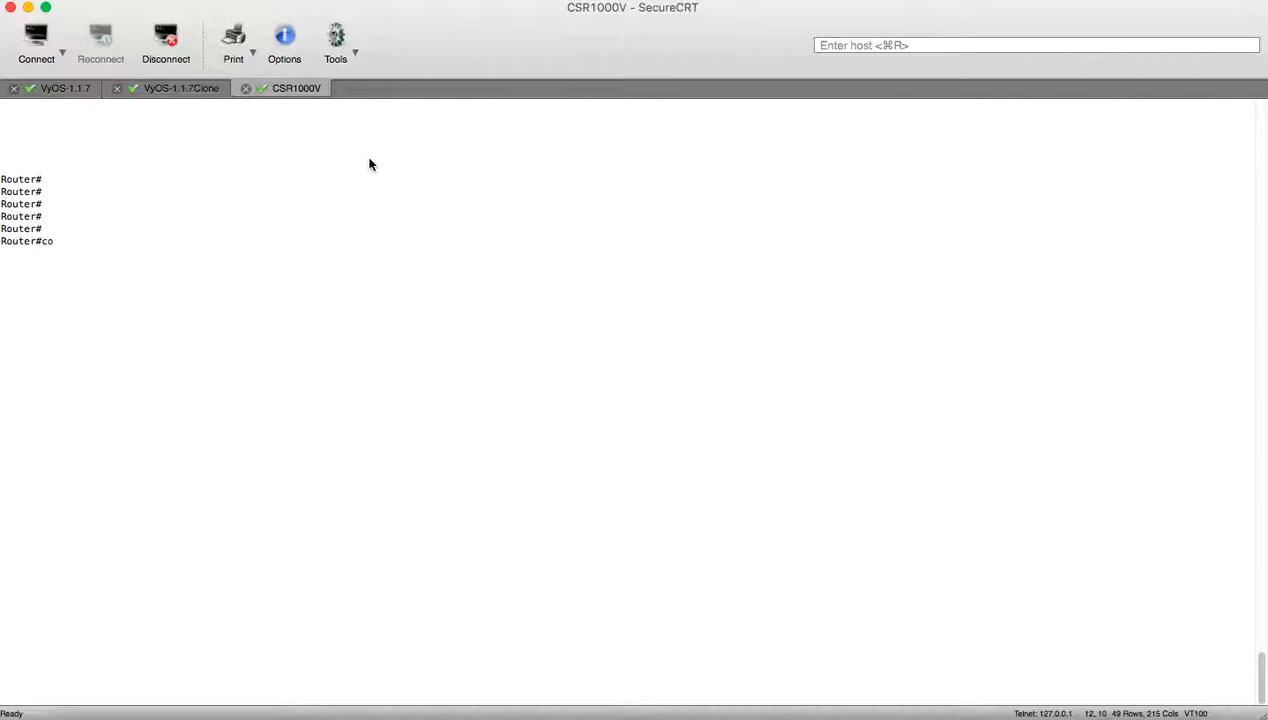
pyautogui.write('nfigure term')
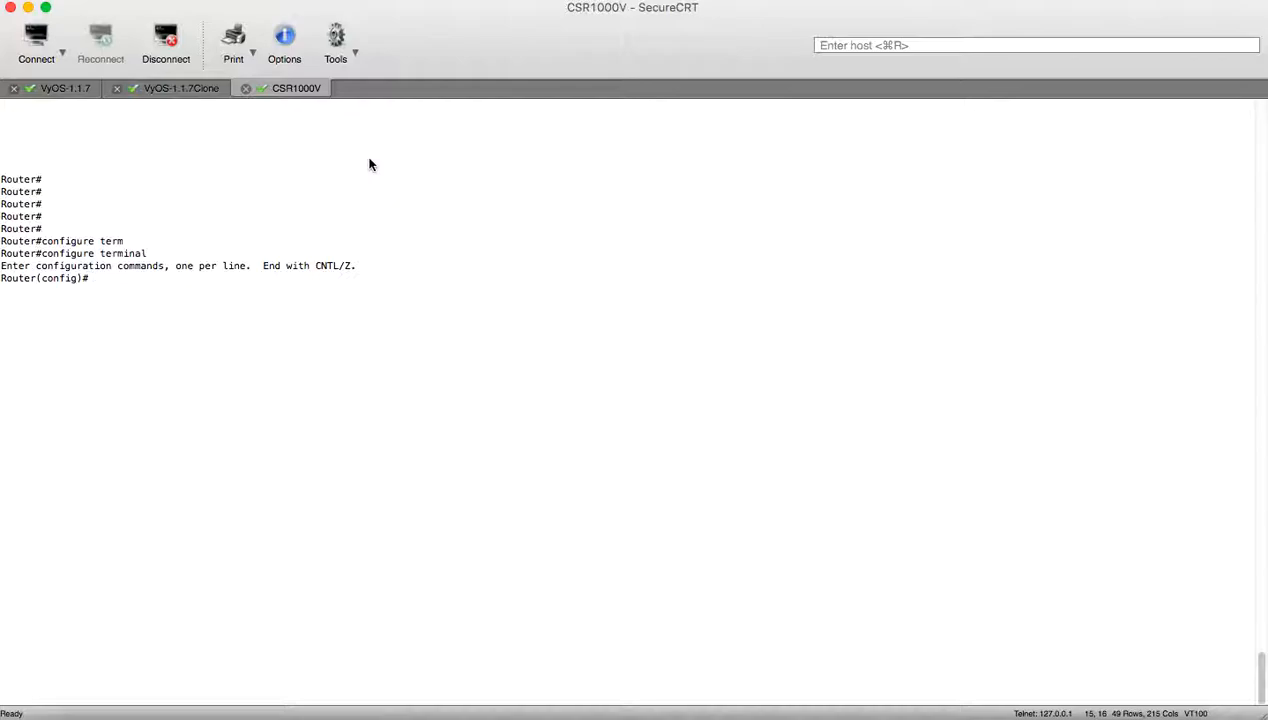
pyautogui.write('ip')
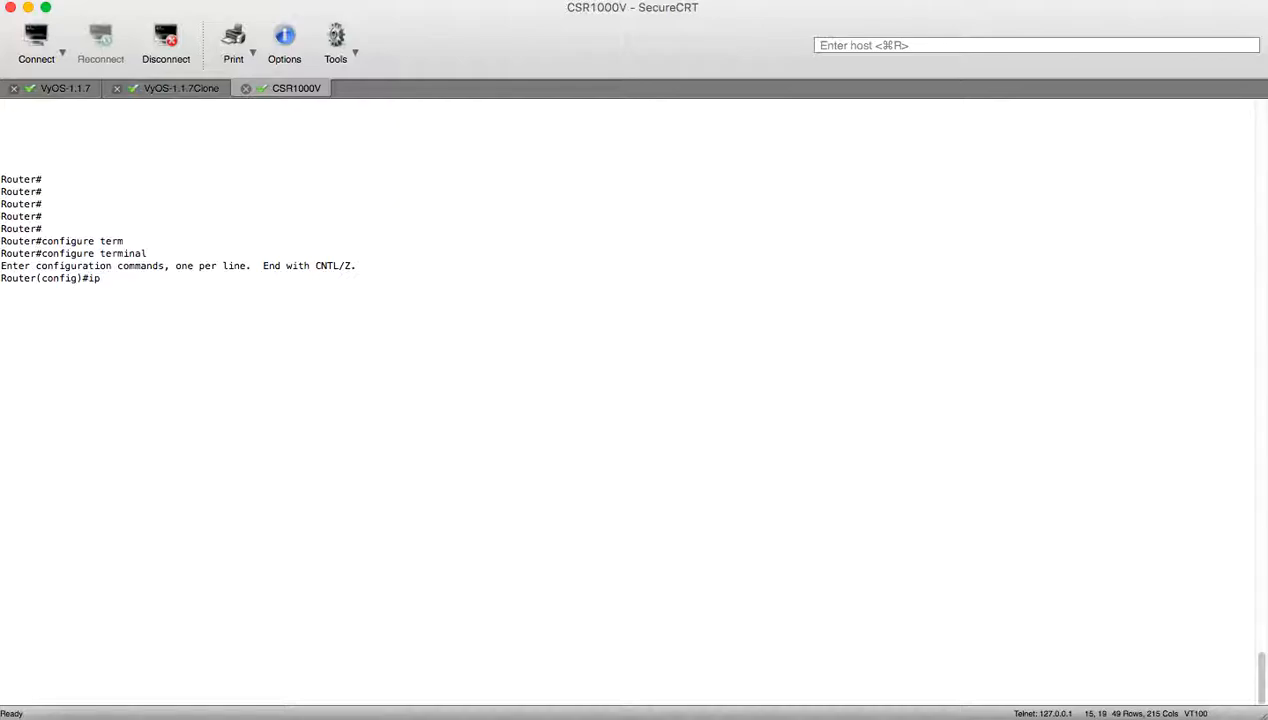
pyautogui.write('local po')
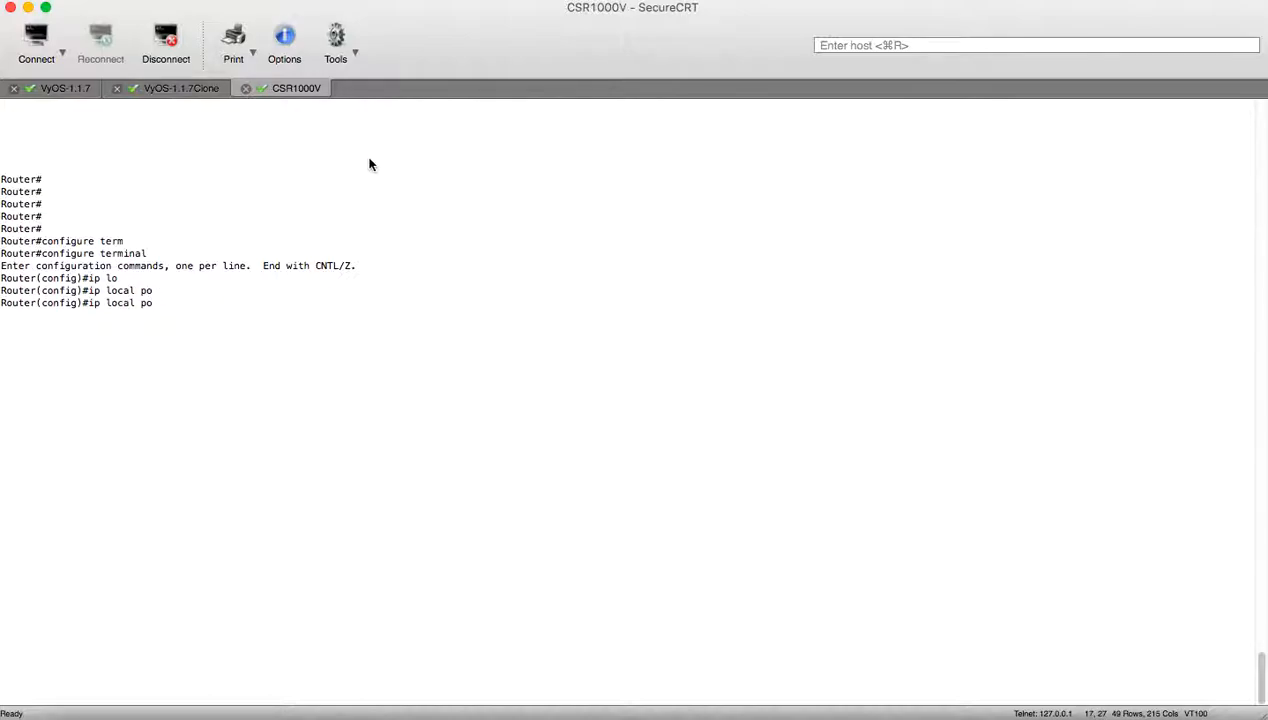
pyautogui.press('BackSpace')
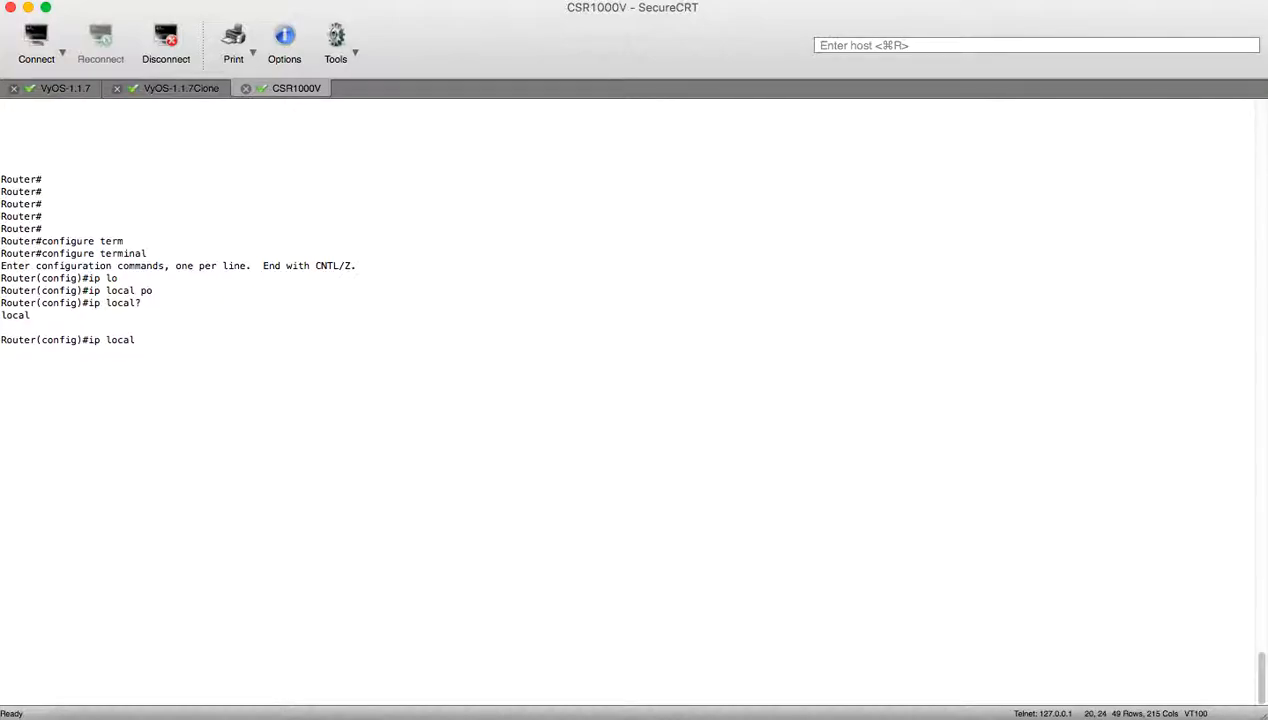
pyautogui.write('pool pool')
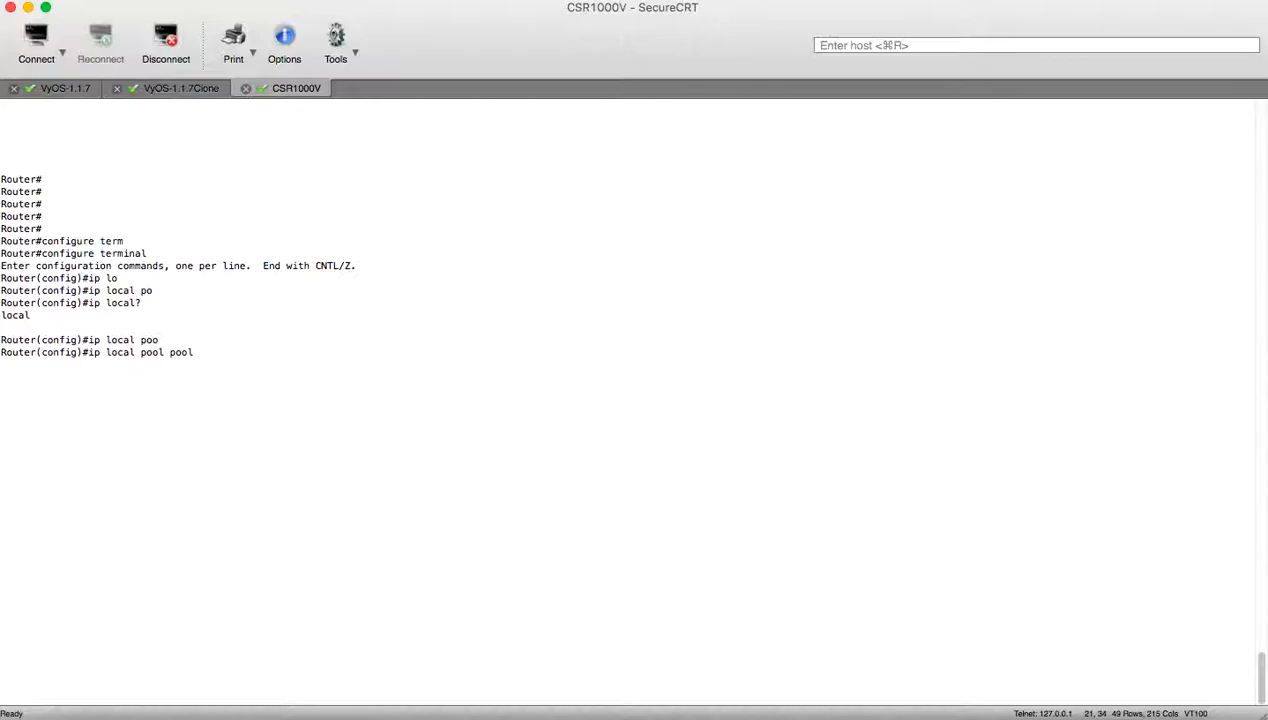
pyautogui.write('1 192')
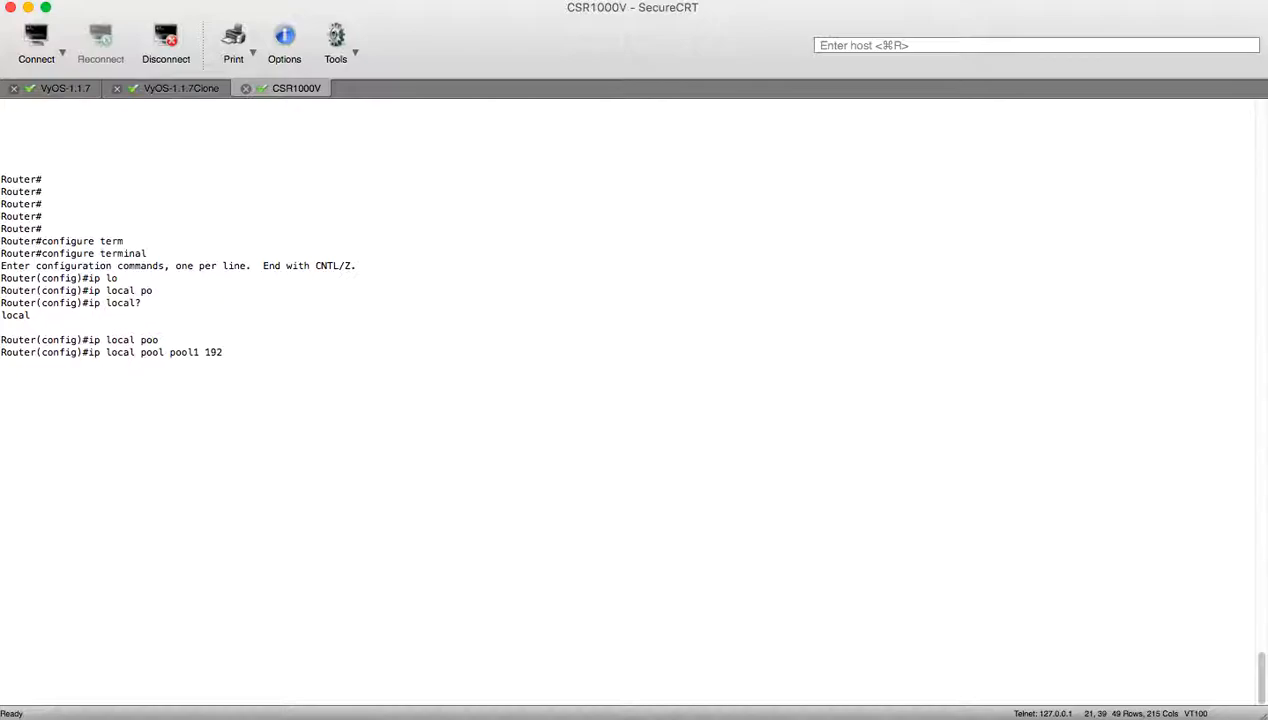
pyautogui.write('.168.1.')
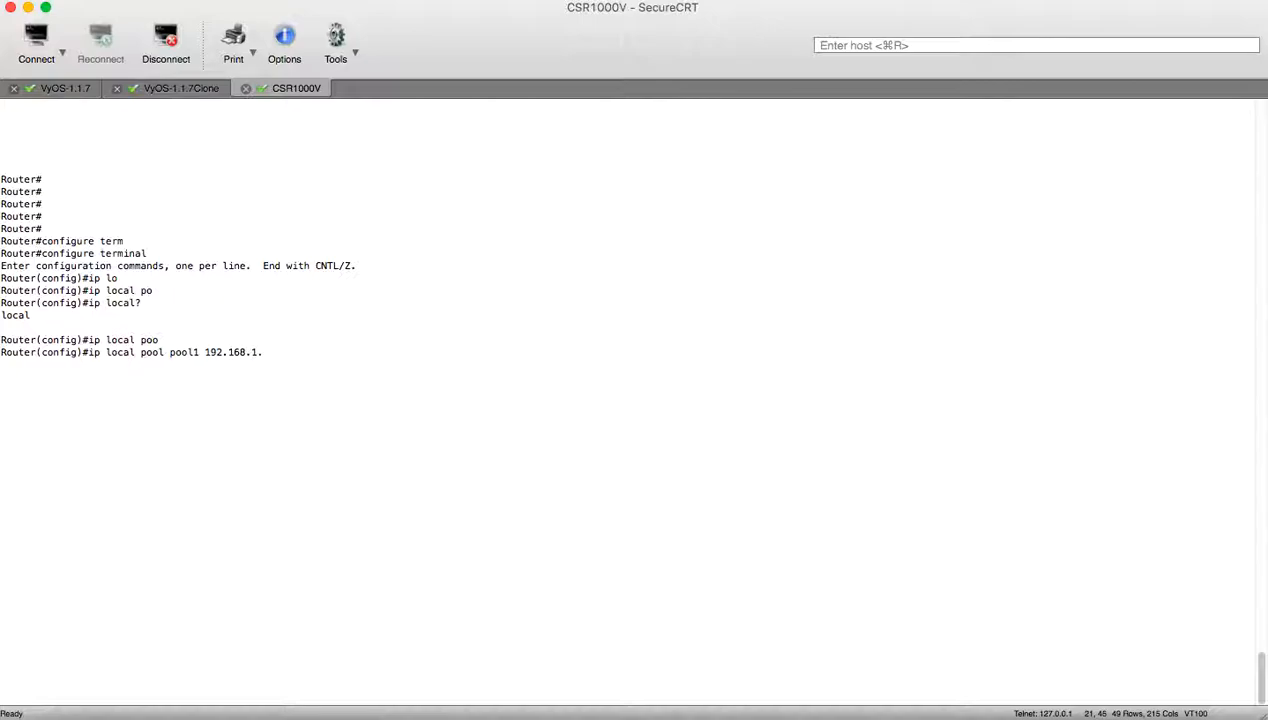
pyautogui.write('1')
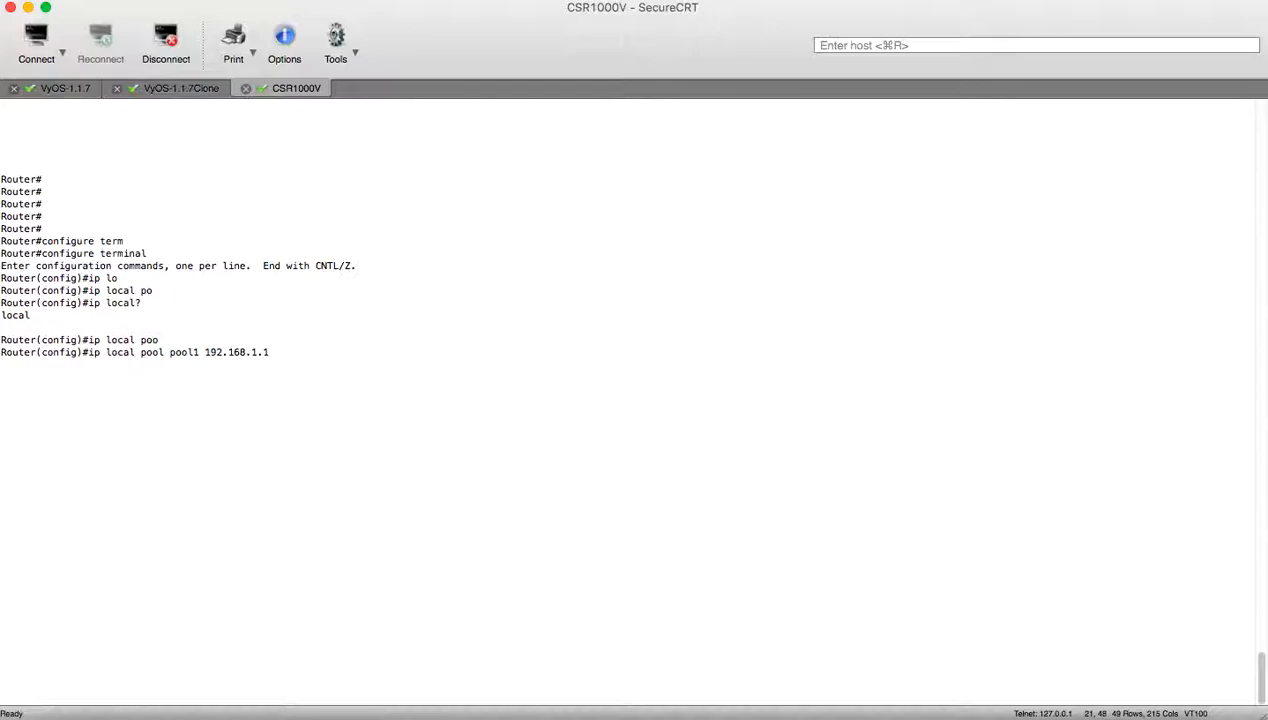
pyautogui.write('192.168.')
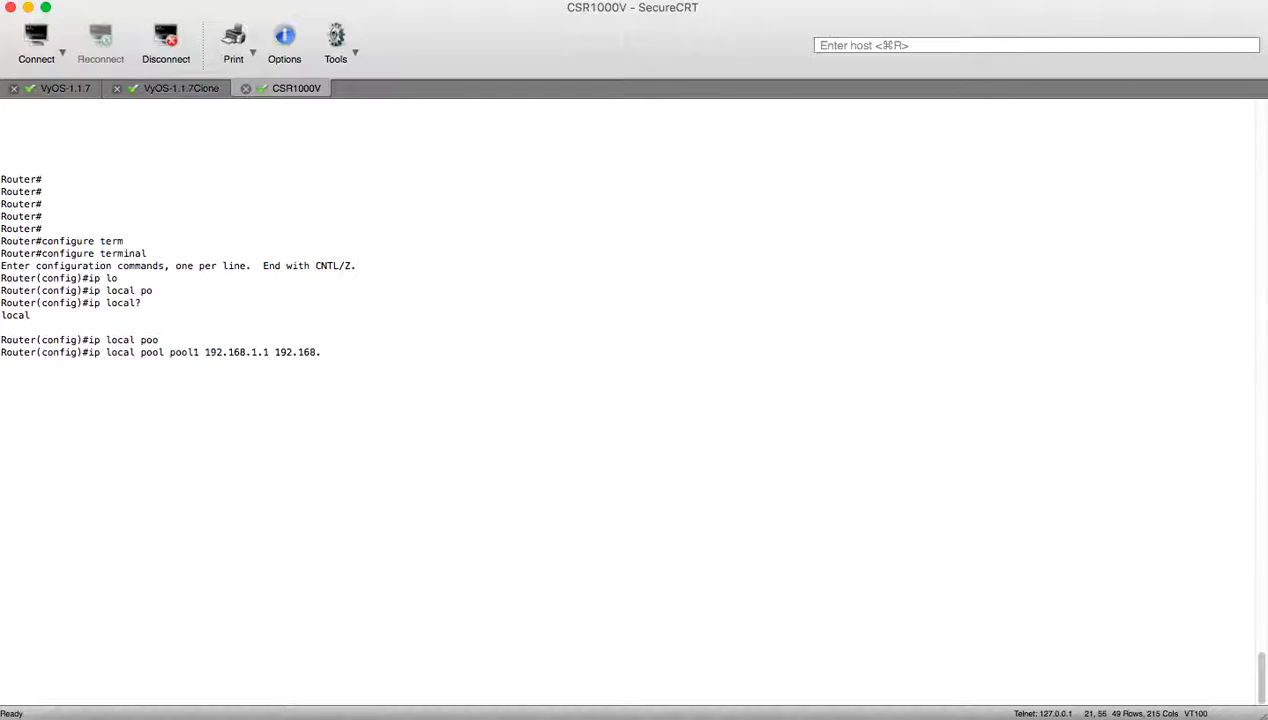
pyautogui.write('255')
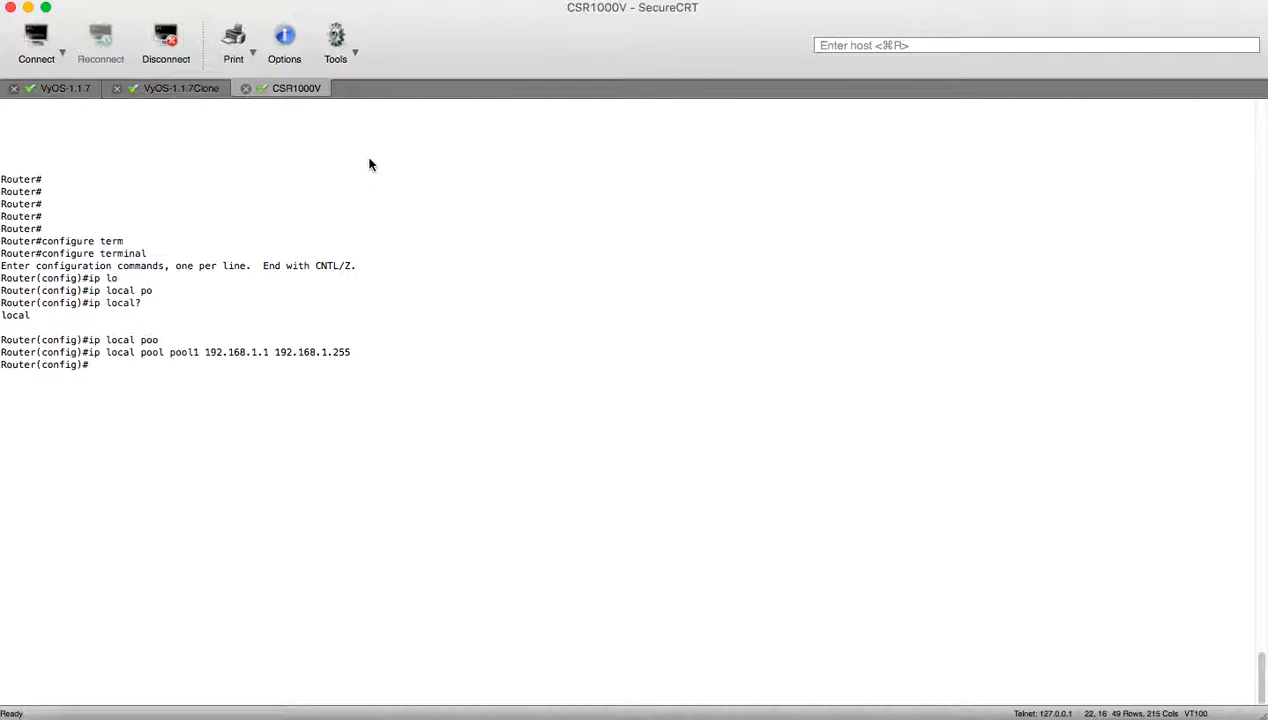
pyautogui.write('aaa new model')
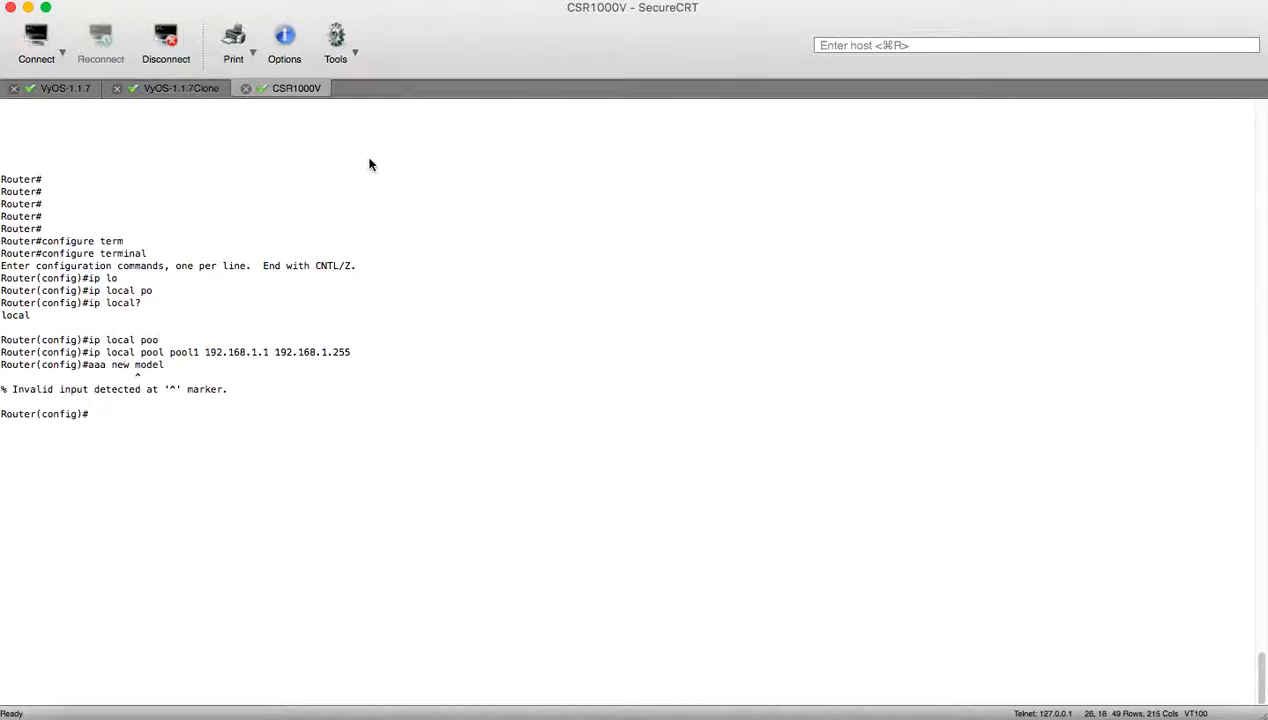
pyautogui.write('aaa new-model')
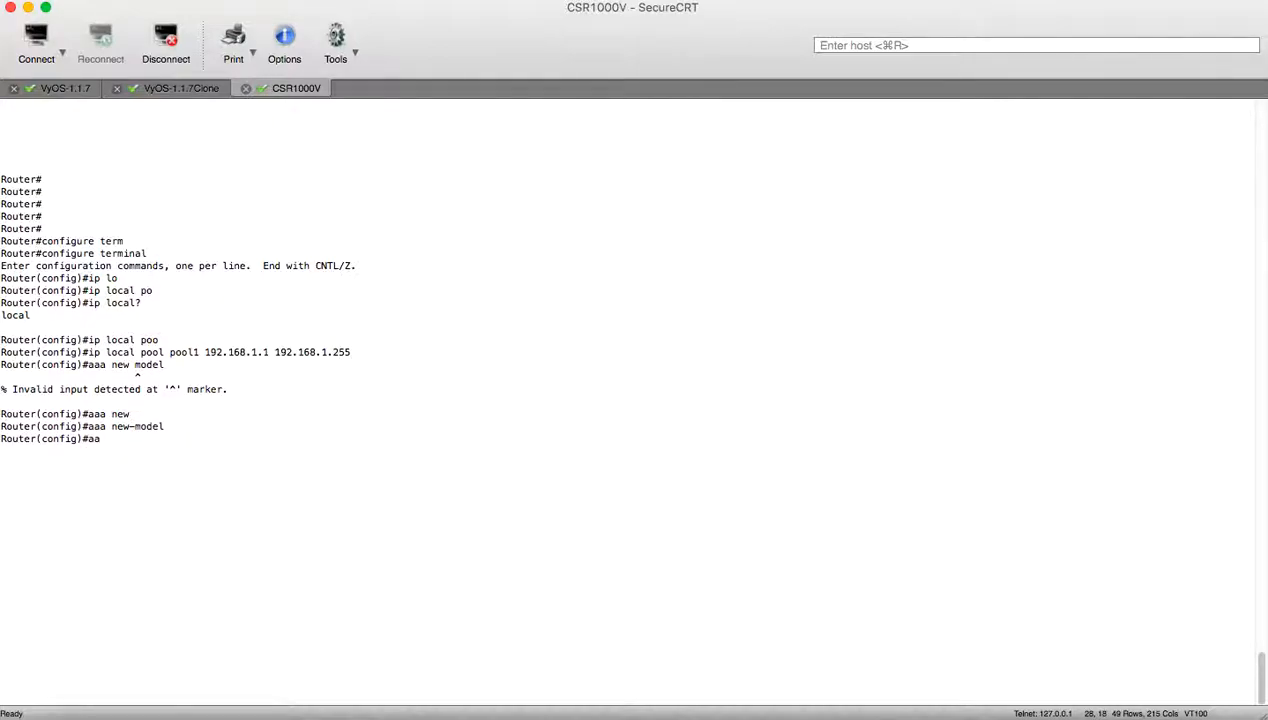
pyautogui.write('aaa')
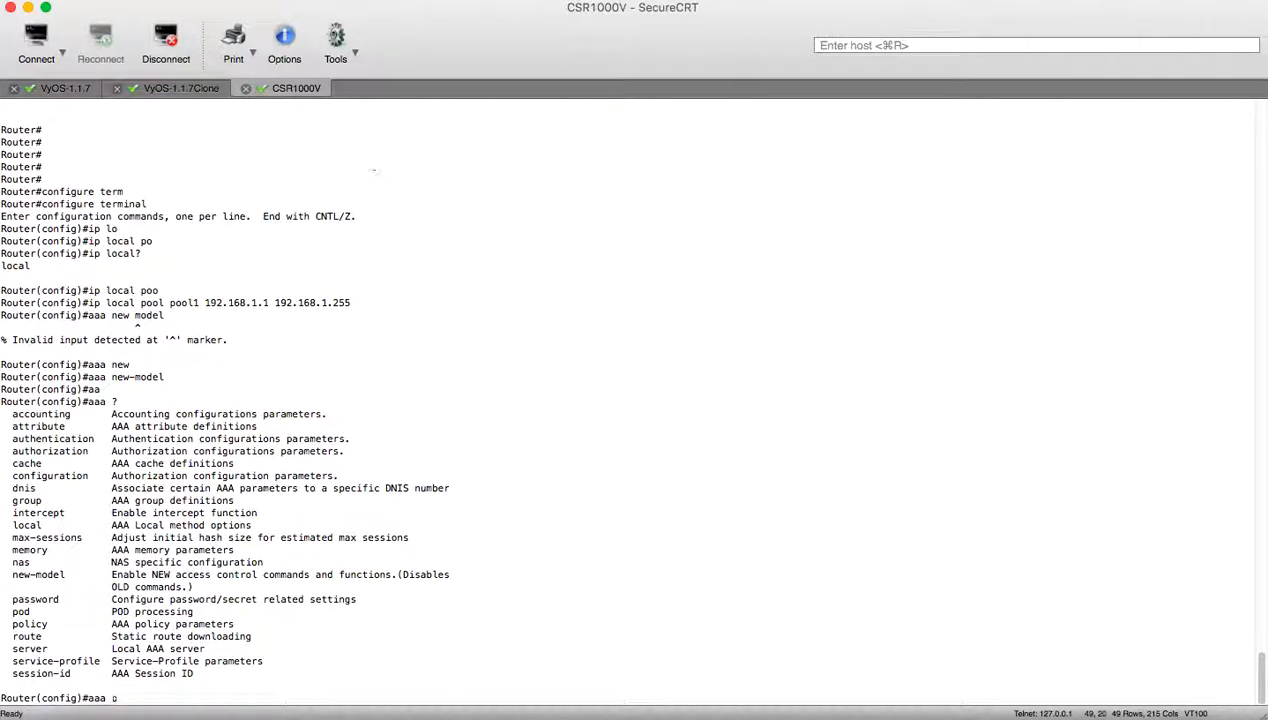
pyautogui.write('ppp default')
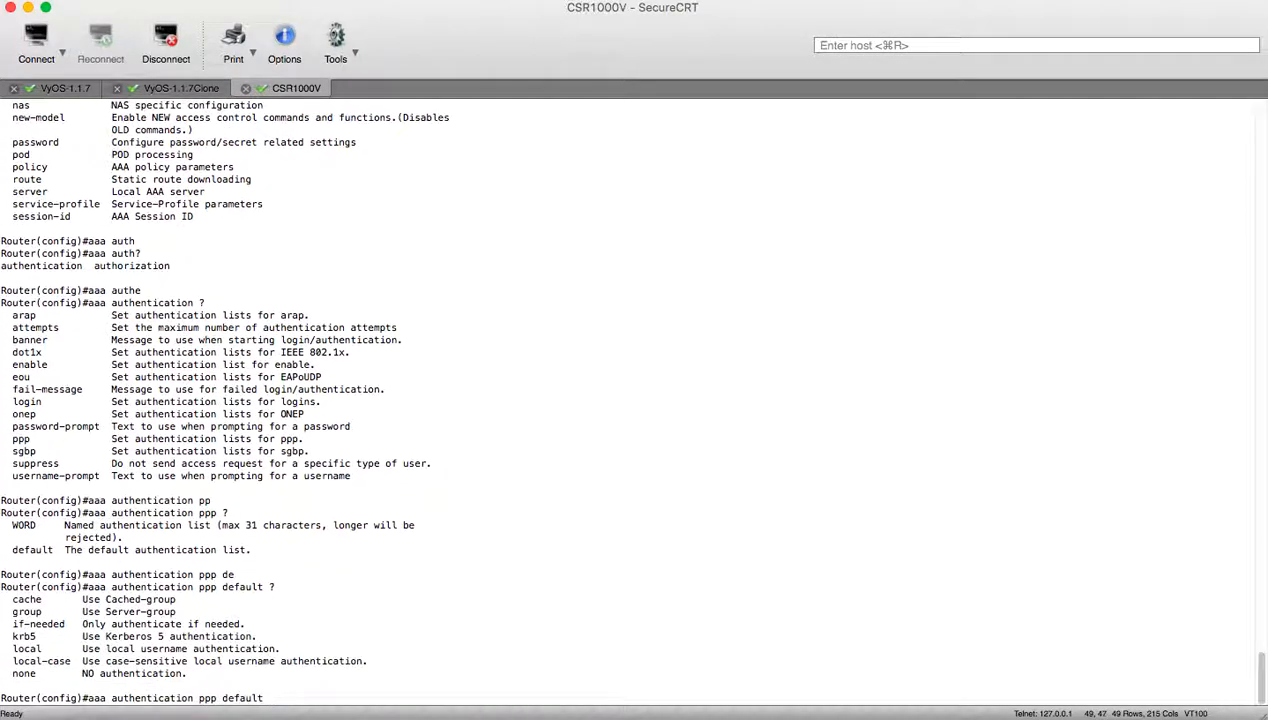
pyautogui.write('local')
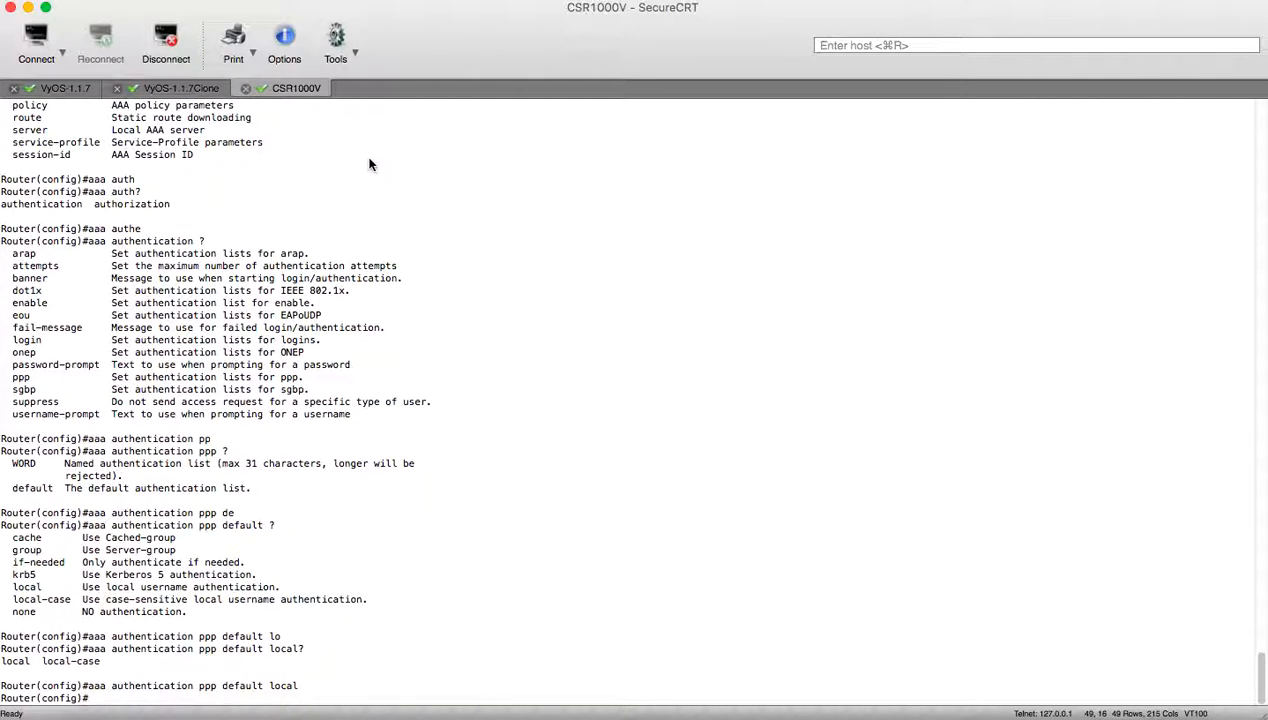
pyautogui.write('username')
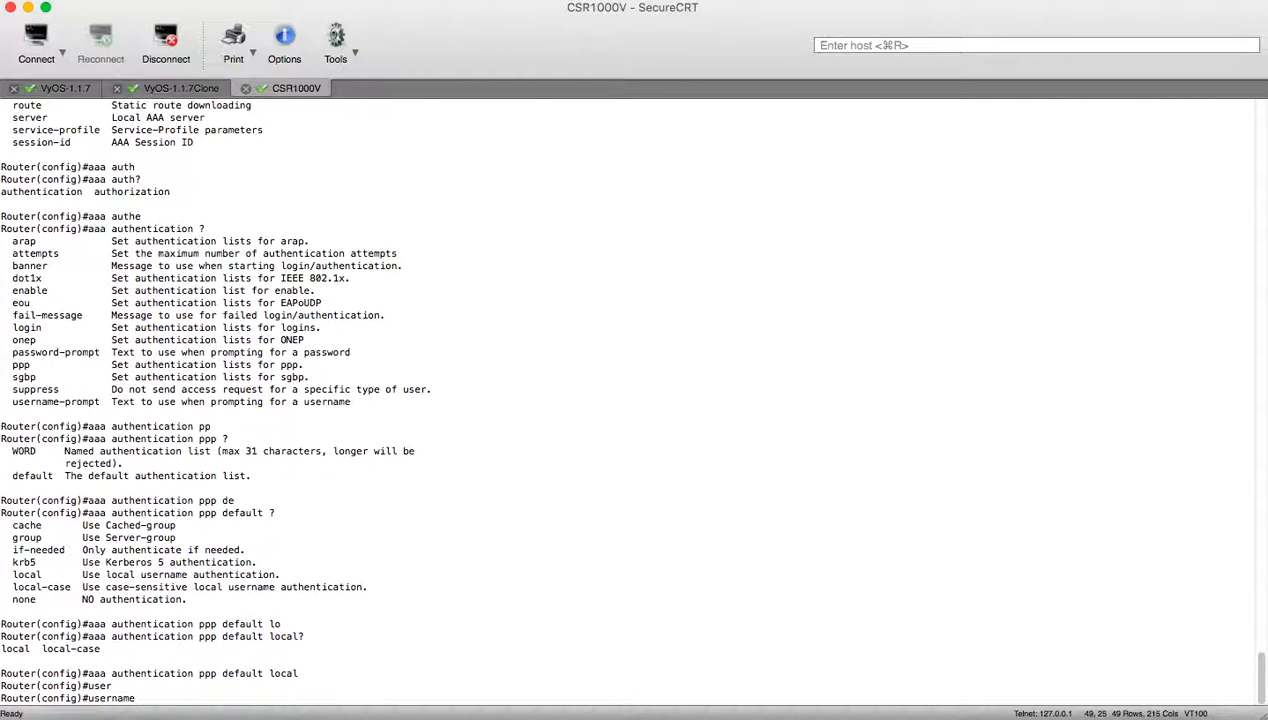
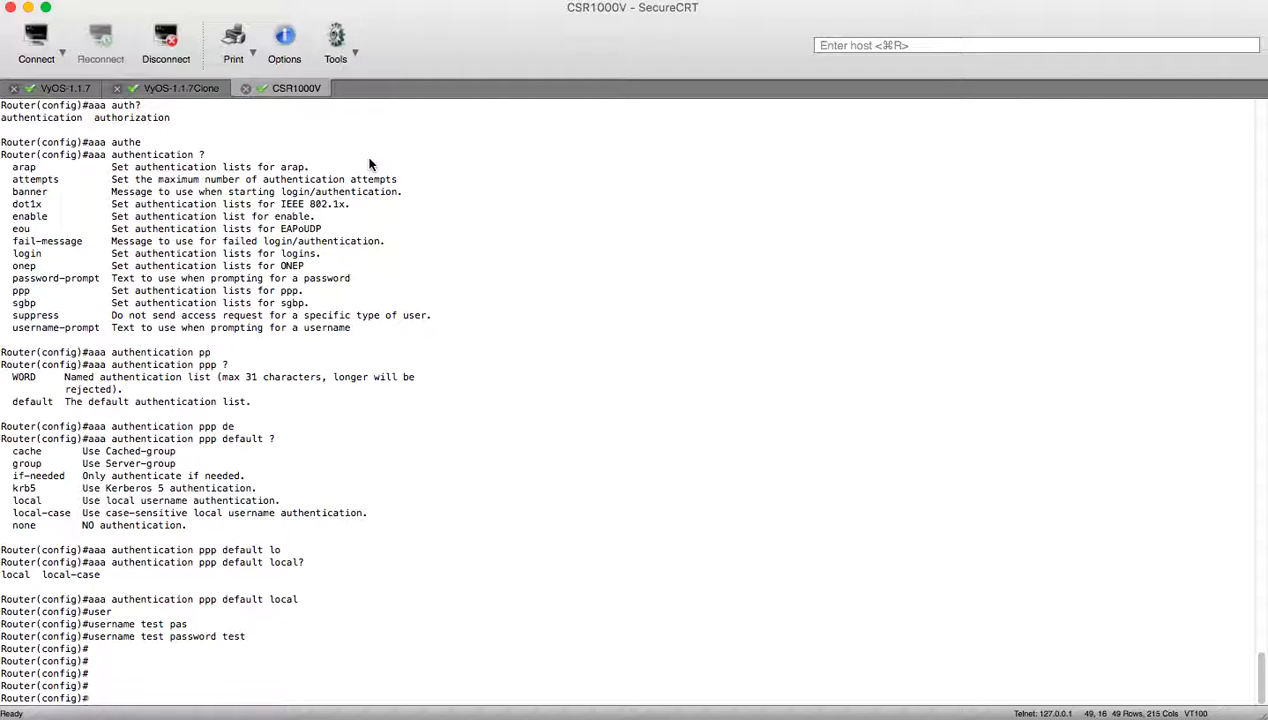
# Step: Enable PPPoE group global1 on GigabitEthernet 1 and return to global config
pyautogui.write('s')
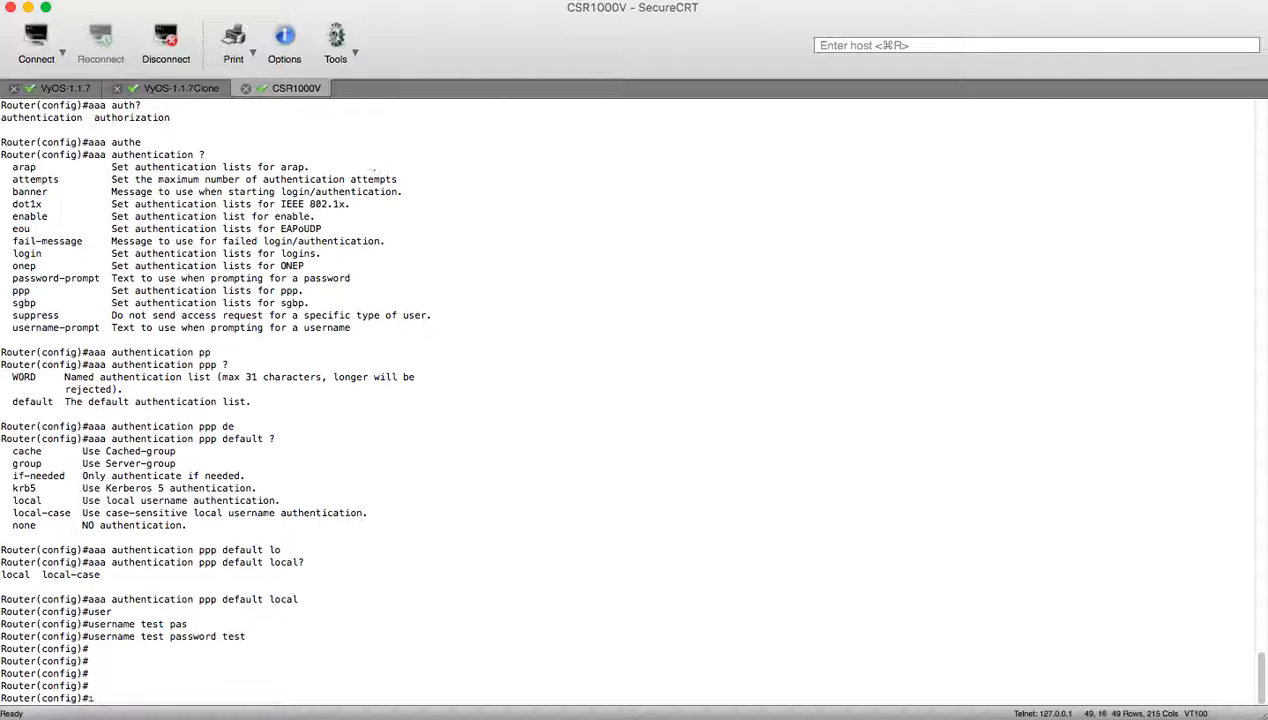
pyautogui.write('interface gigabitEthernet 1')
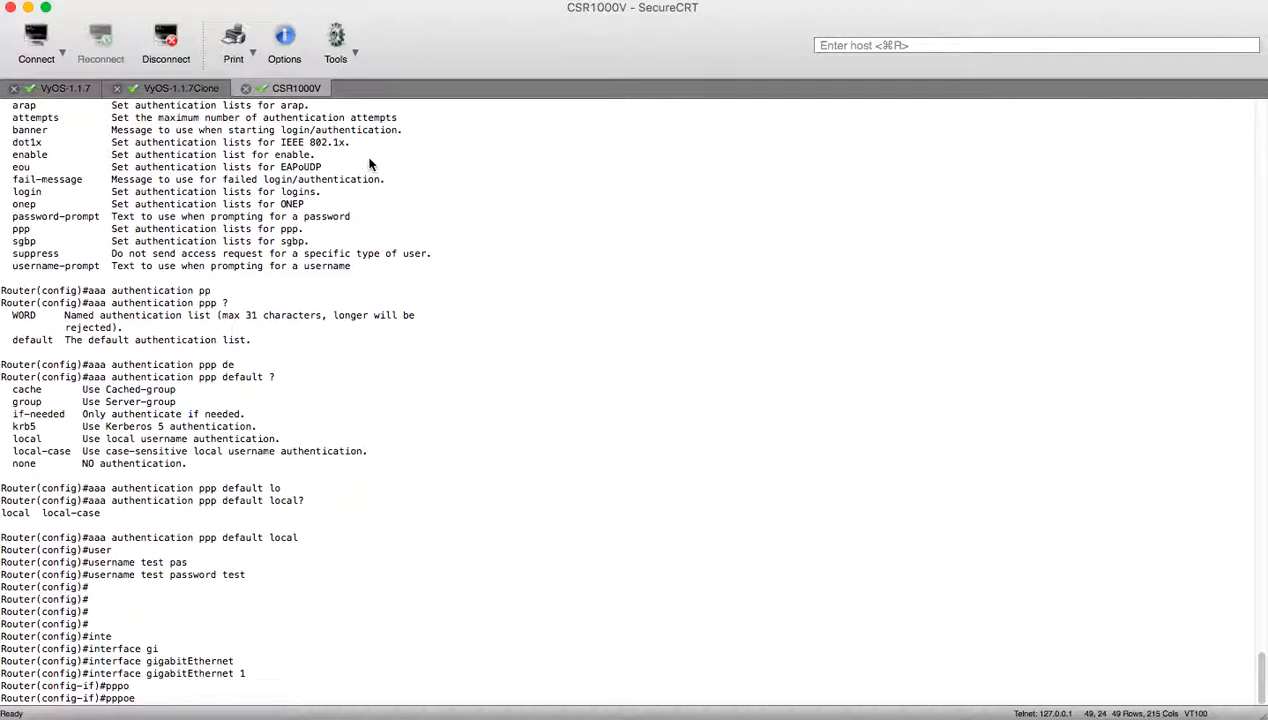
pyautogui.write('pppoe enable group')
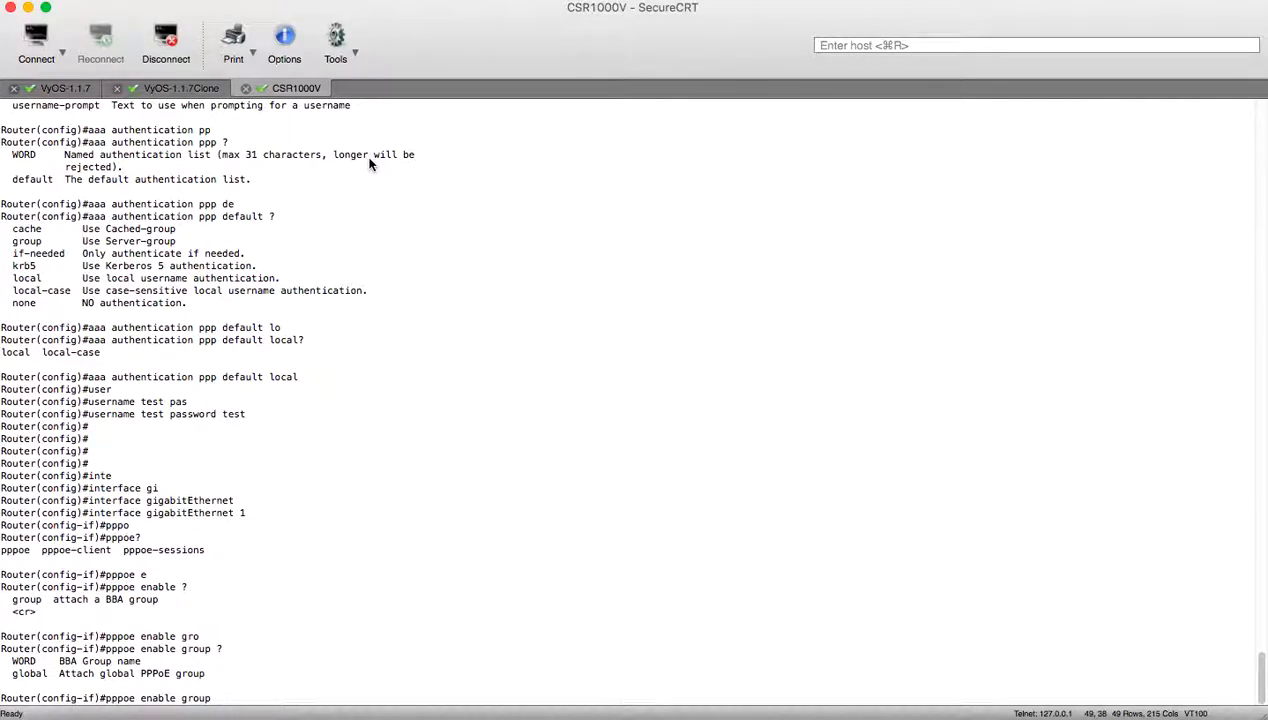
pyautogui.write('global1')
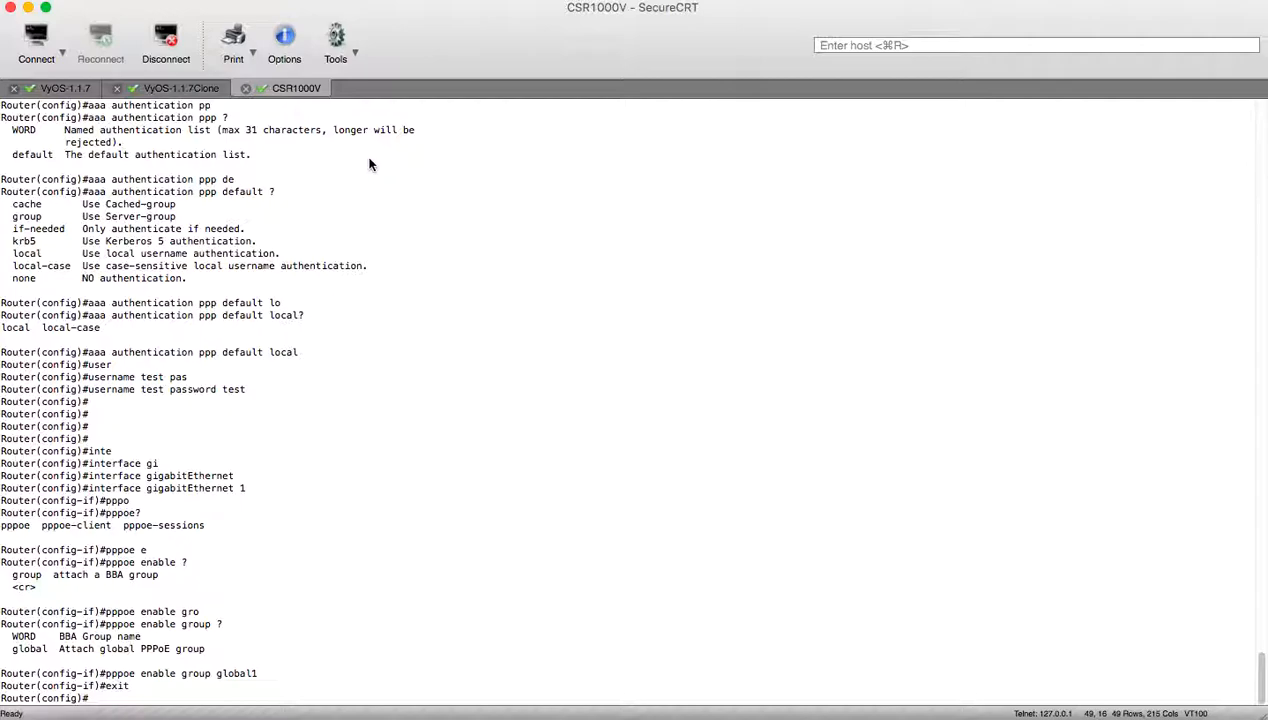
# Step: Create bba-group pppoe global1 bound to virtual-template 1
pyautogui.write('bba')
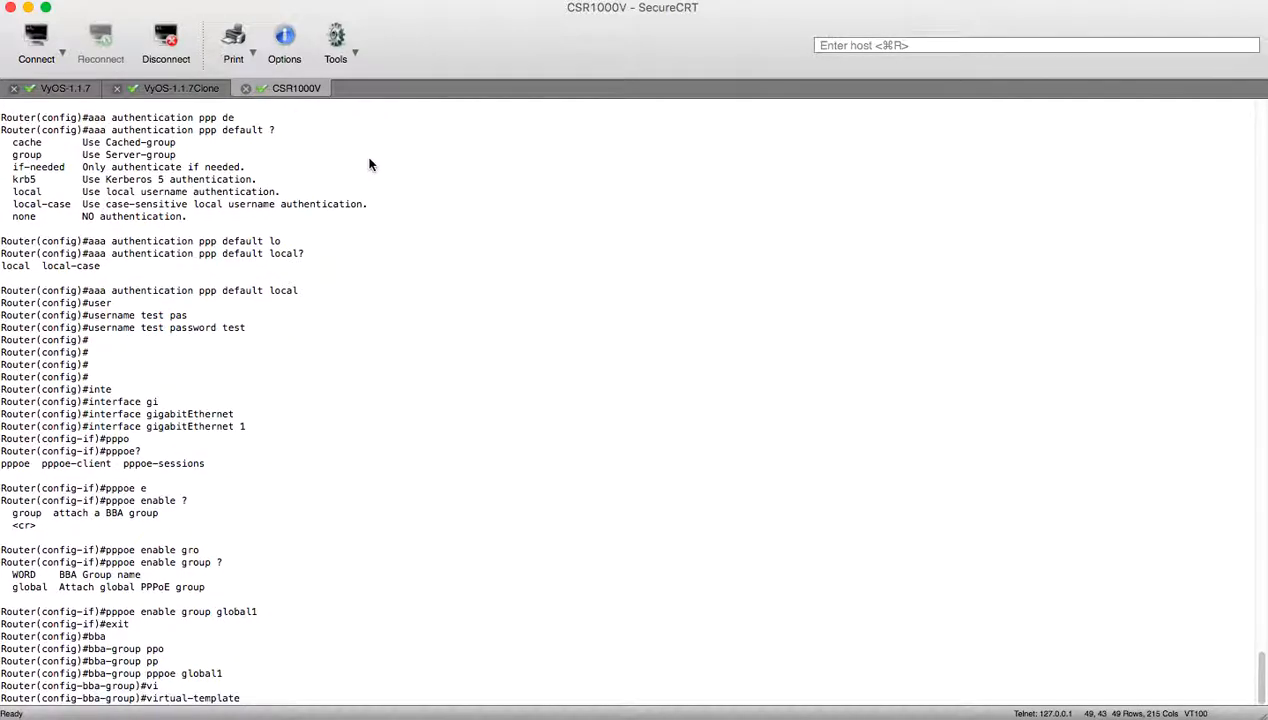
pyautogui.write('virtual-template 1 ?')
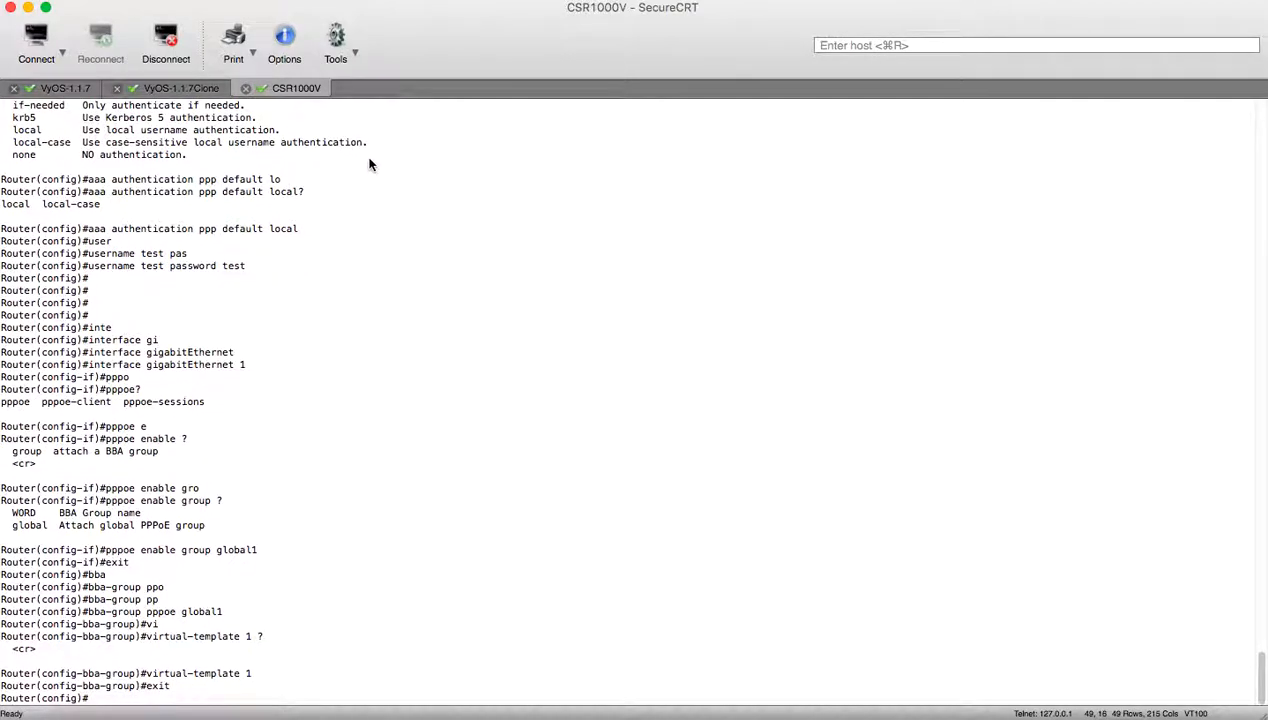
pyautogui.write('interface  virtual-template')
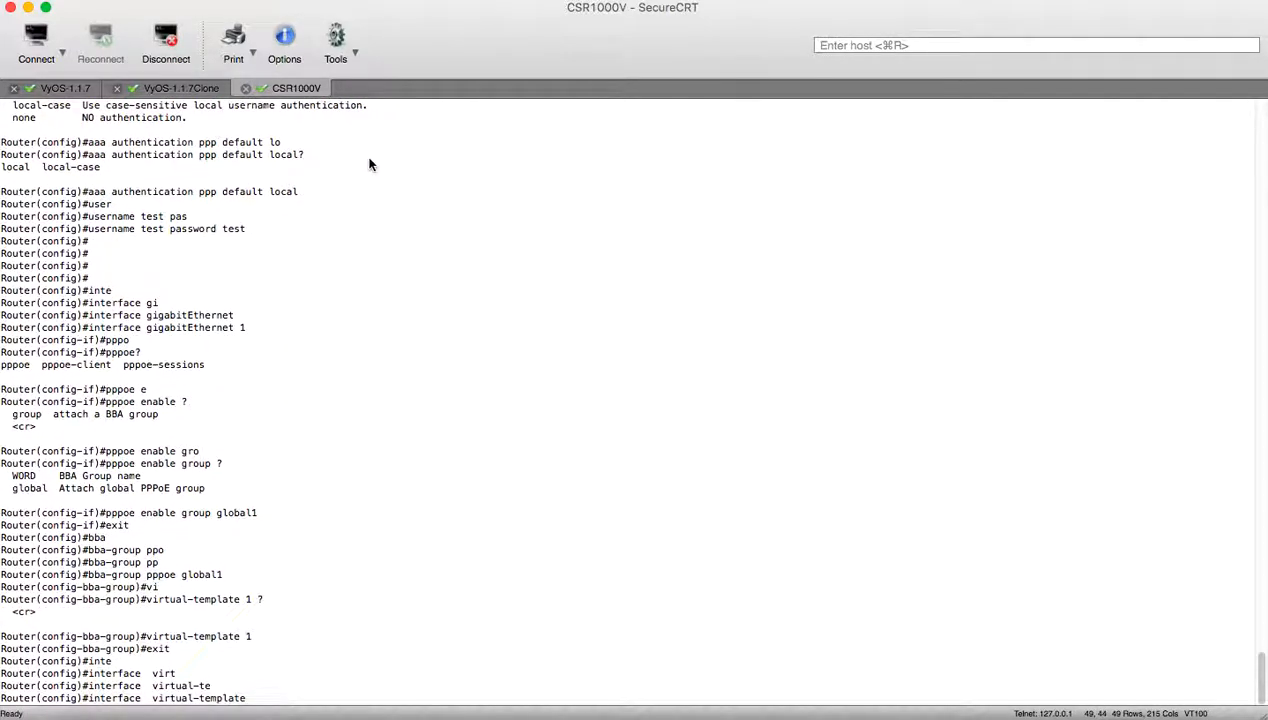
# Step: Set Virtual-Template1 to ip unnumbered with PPP authentication pap chap
pyautogui.scroll(-3)
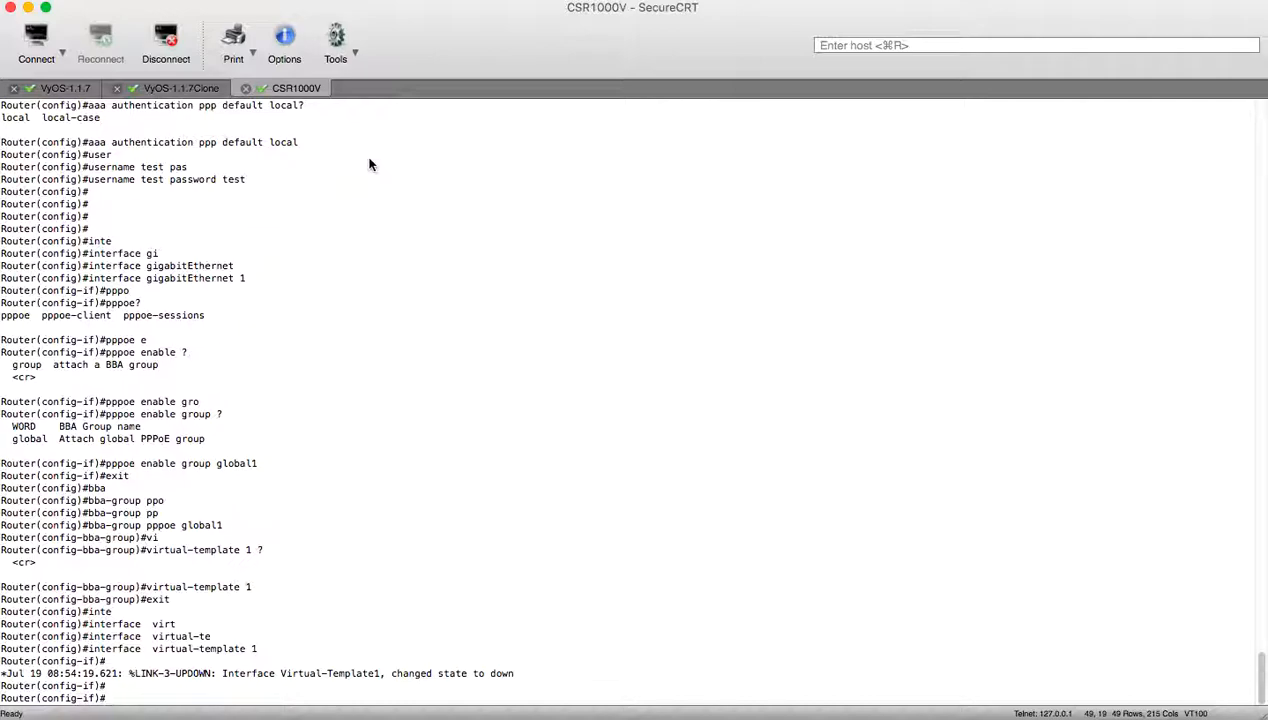
pyautogui.write('ipcp address')
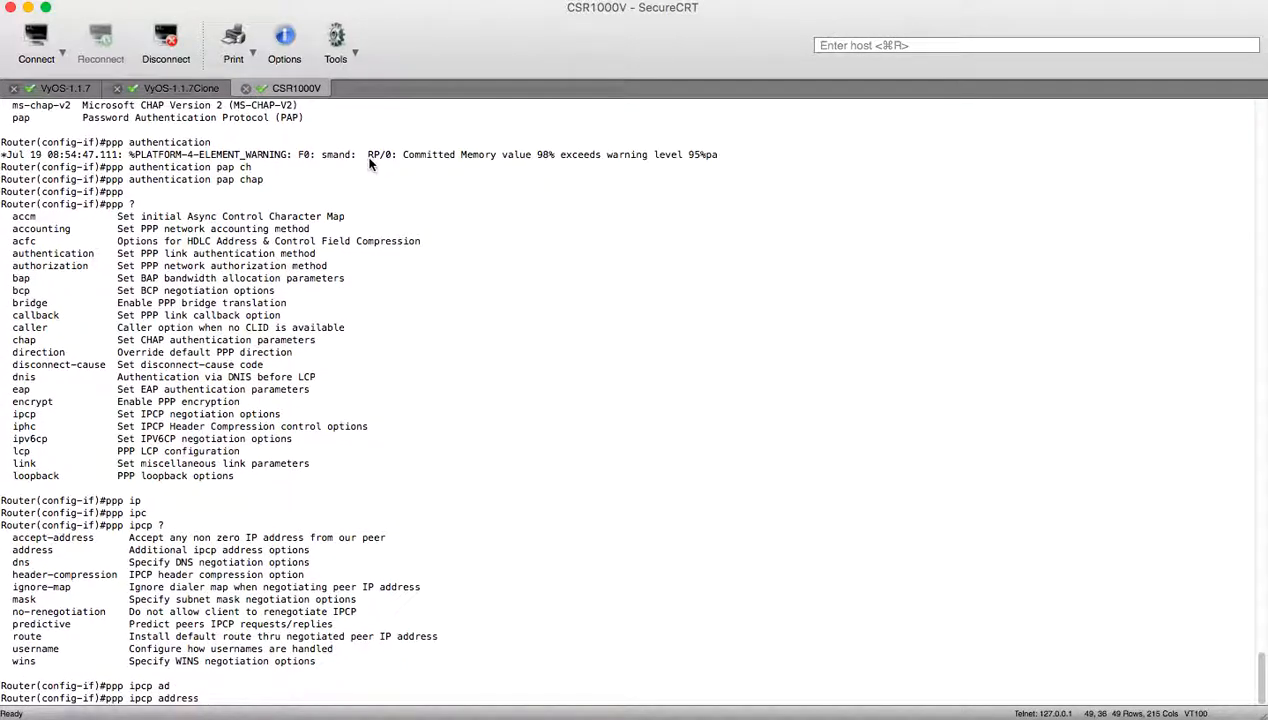
# Step: Require ppp ipcp address on Virtual-Template1 and review the ppp ? help list
pyautogui.write('required')
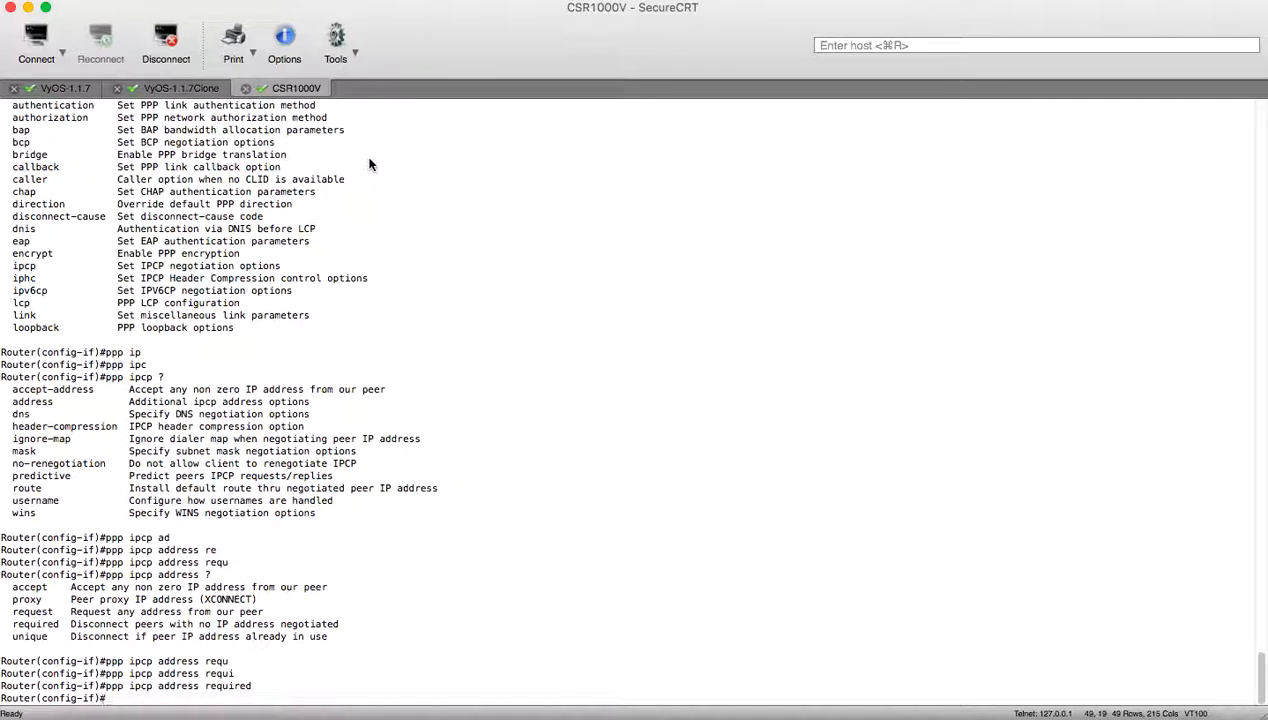
pyautogui.write('ppp ?')
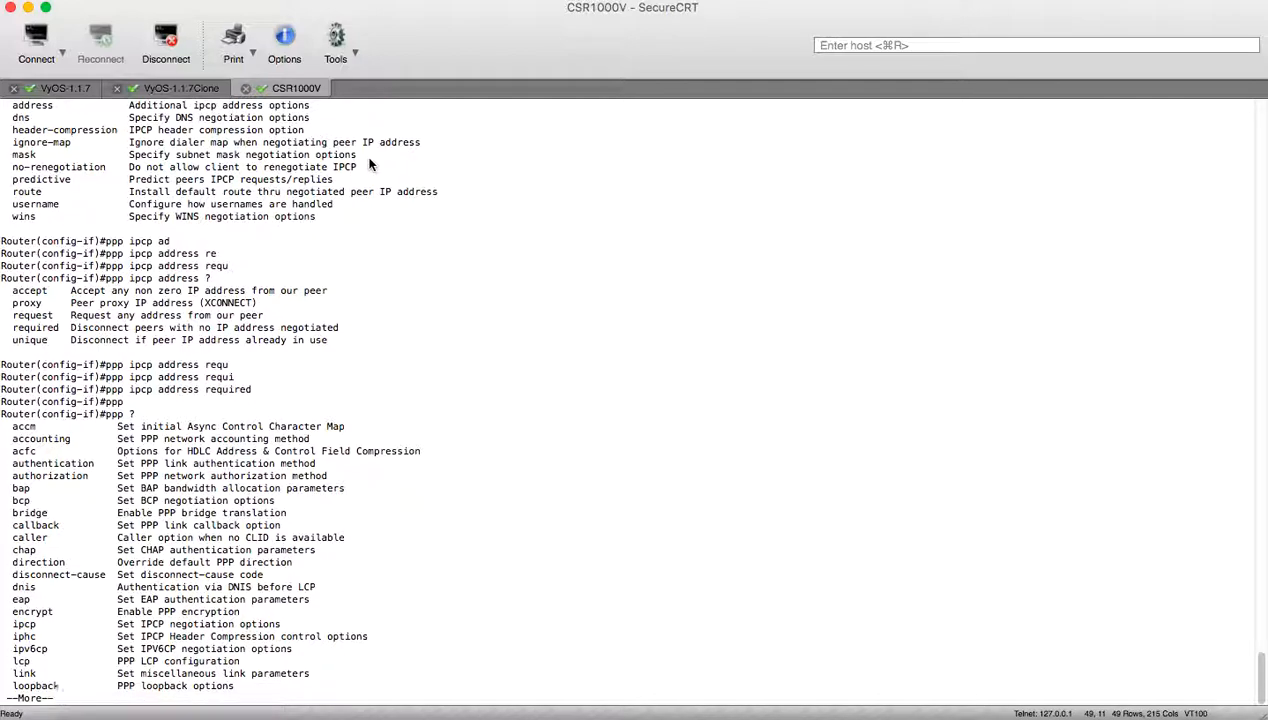
pyautogui.press('Return')
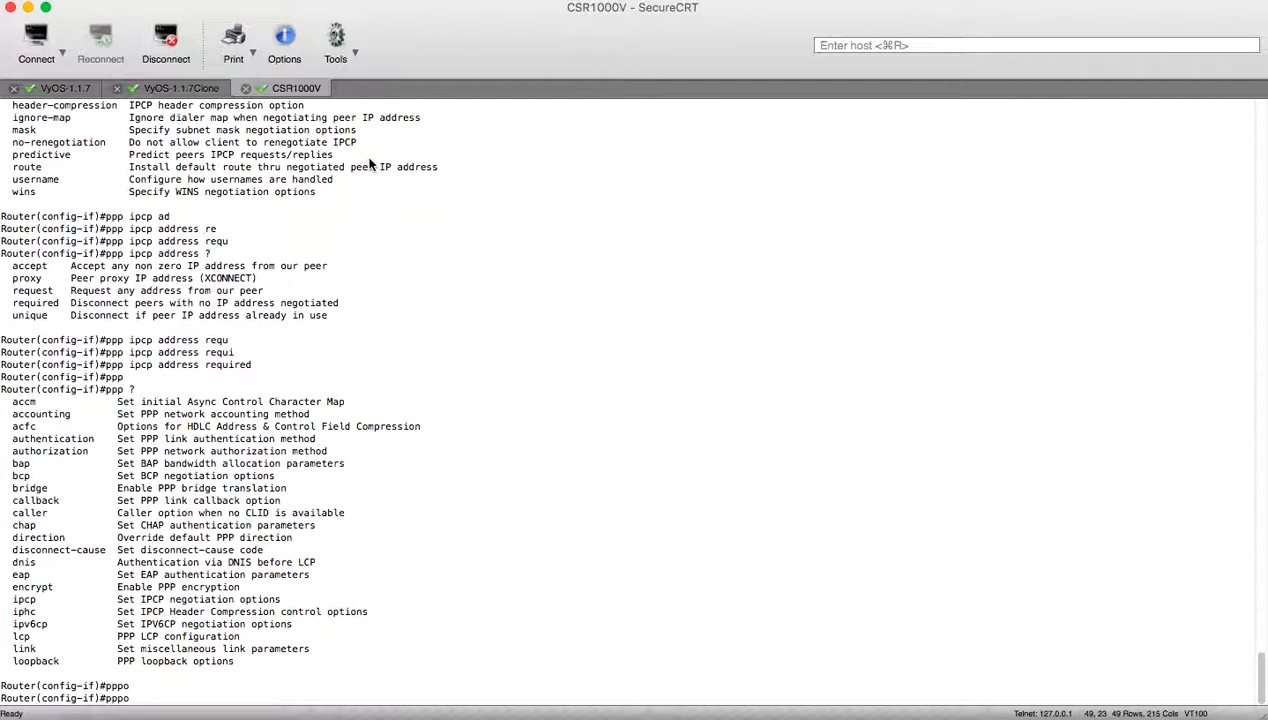
# Step: Assign peer default ip address from pool pool1, then move to the VyOS-1.1.7 session
pyautogui.write('e?')
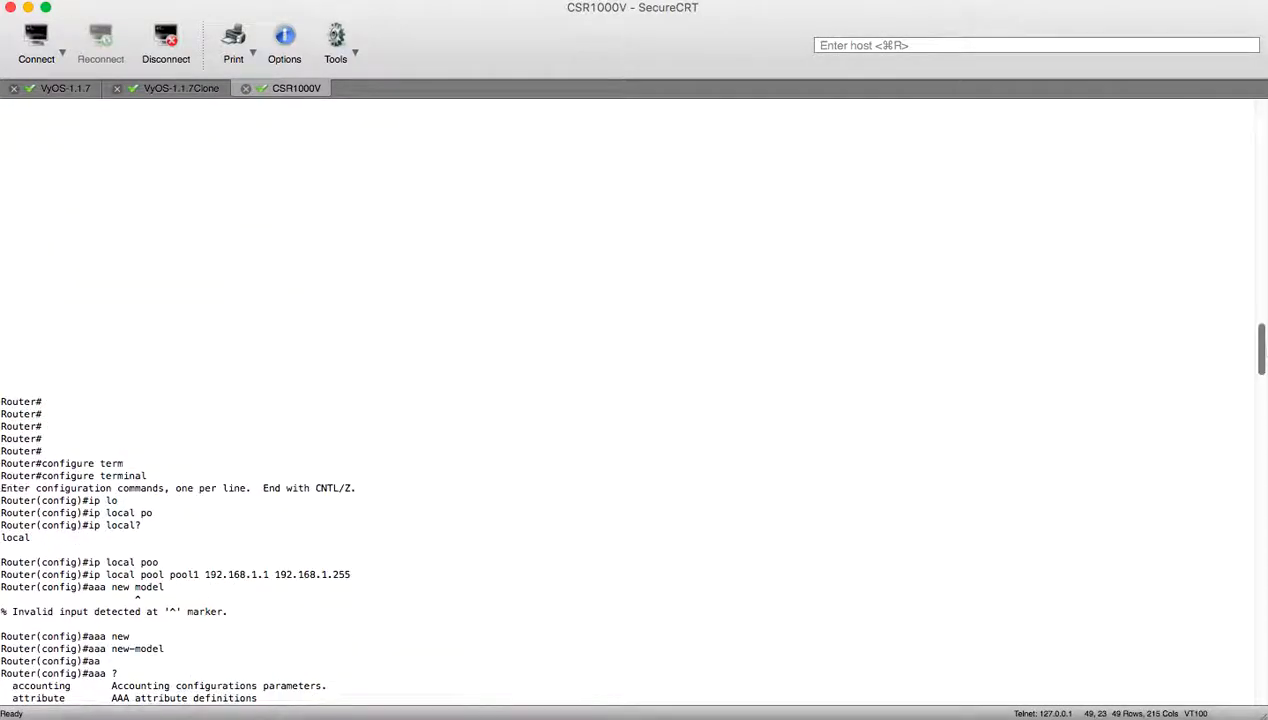
pyautogui.scroll(-3)
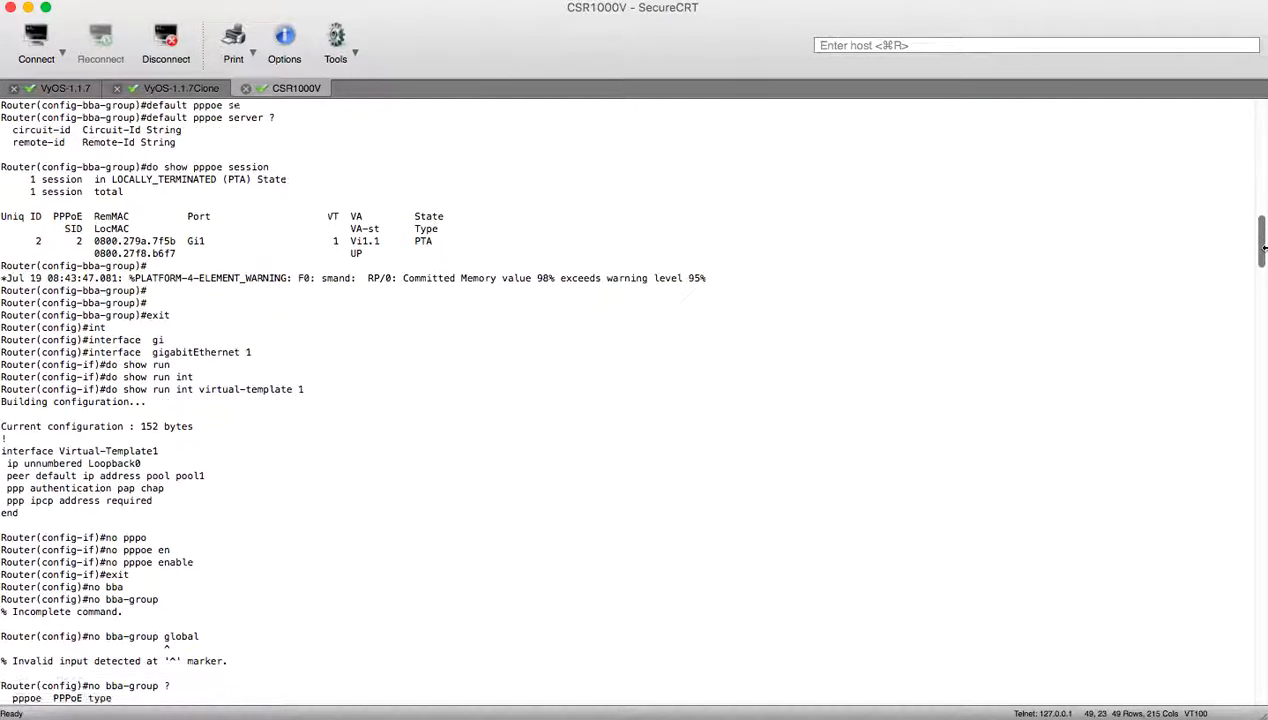
pyautogui.press('enter')
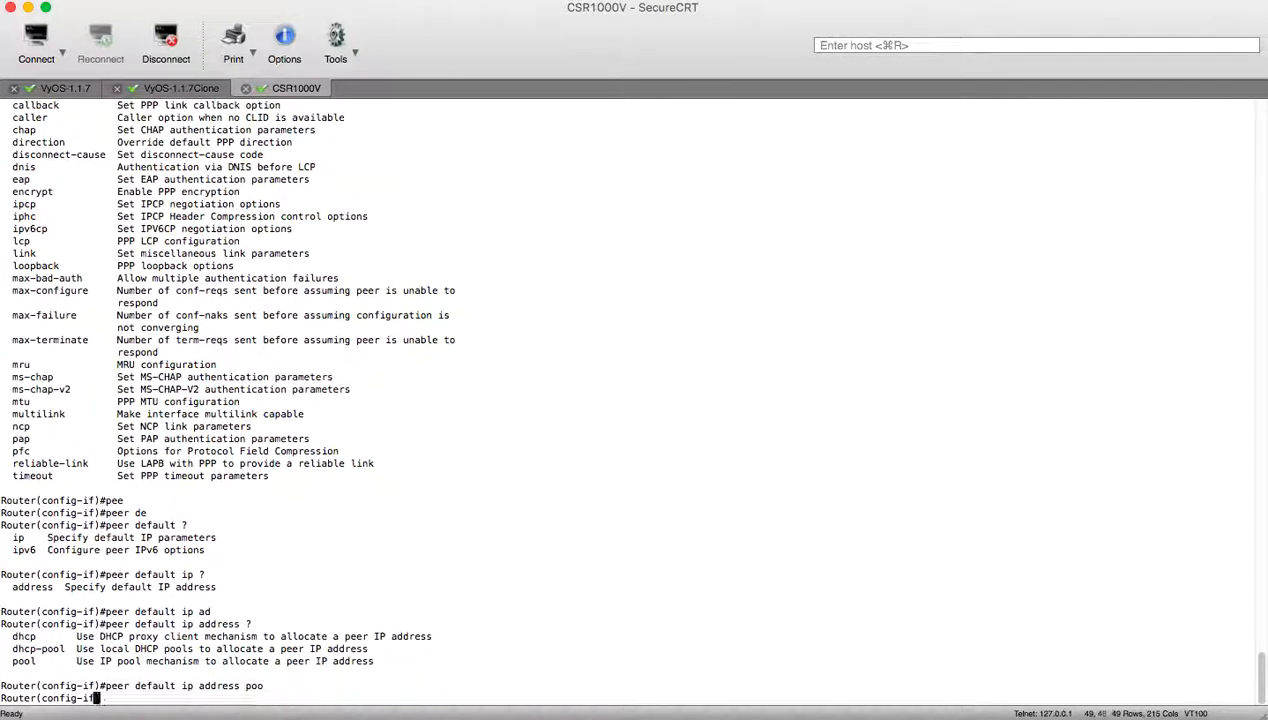
pyautogui.write('pool1')
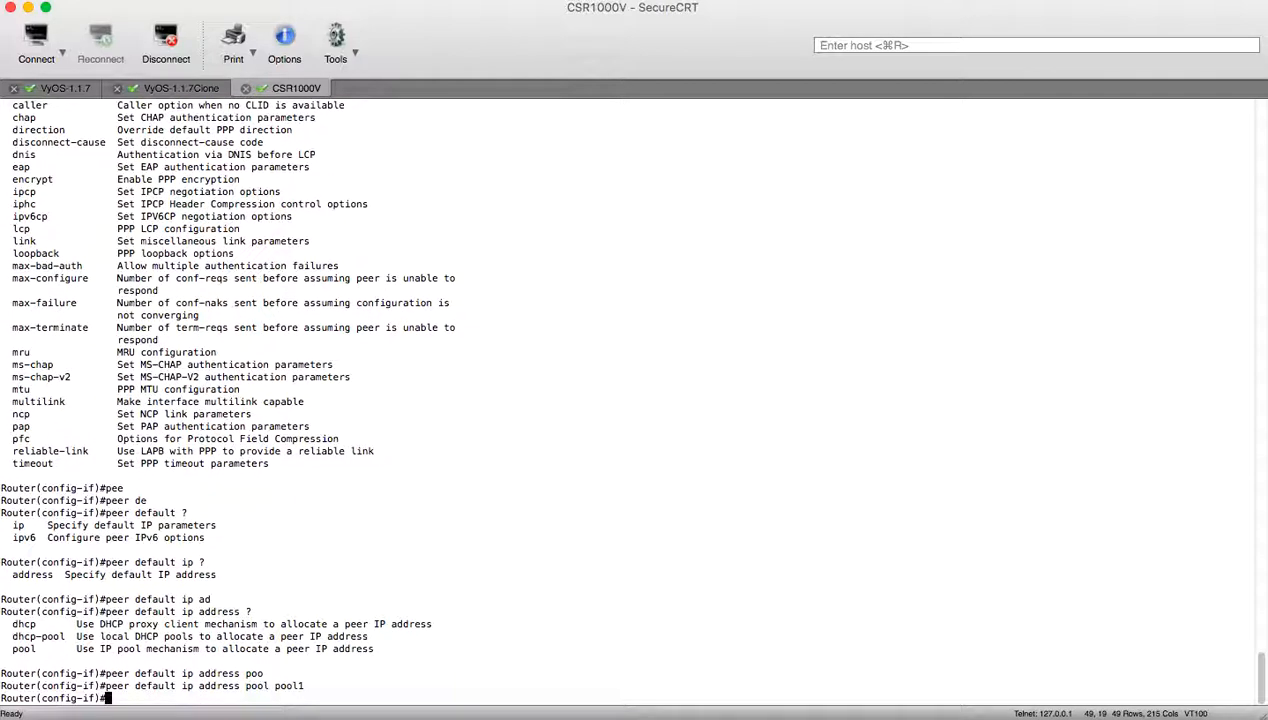
pyautogui.moveTo(483, 343)
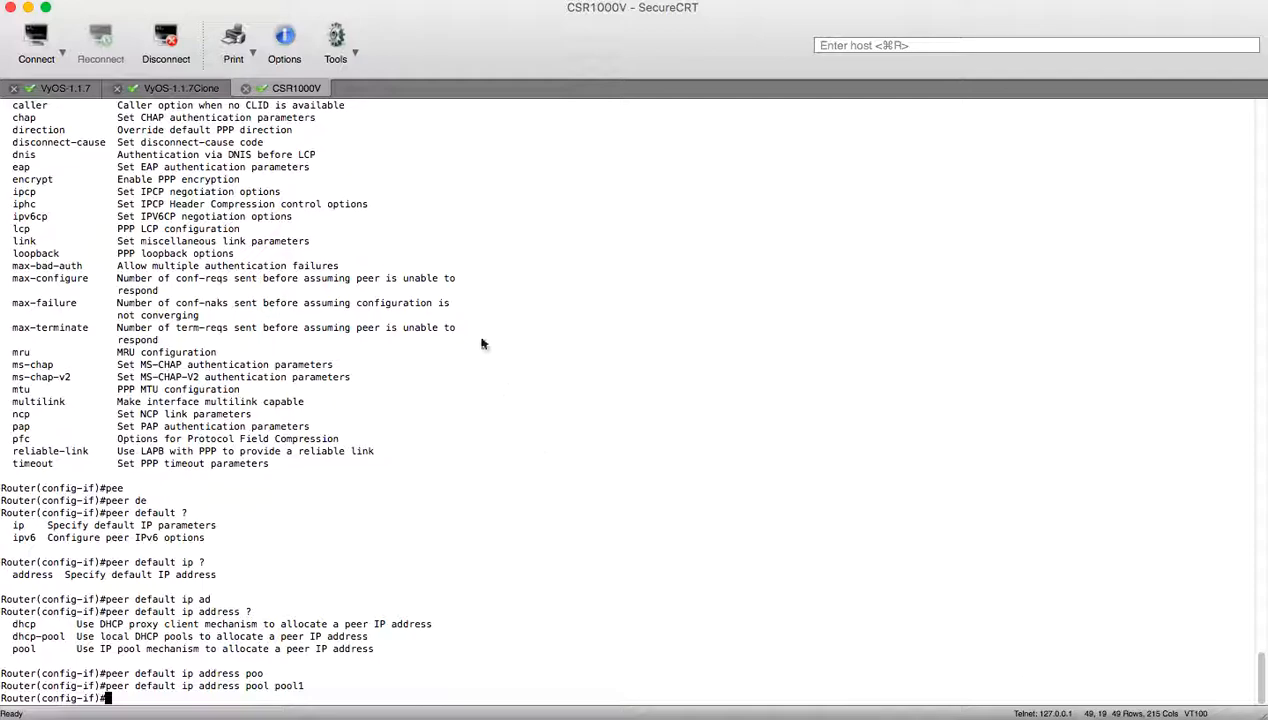
pyautogui.click(64, 88)
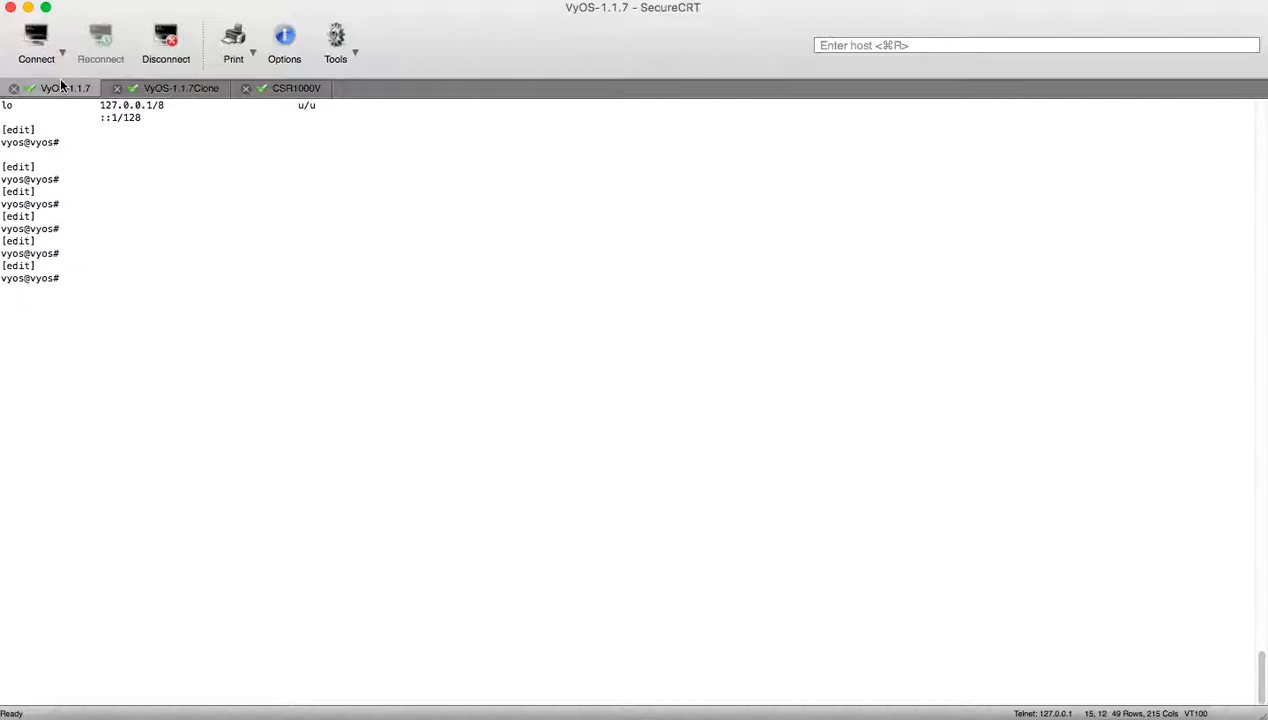
# Step: Set VyOS eth0 PPPoE client 1 user-id to test
pyautogui.write('set')
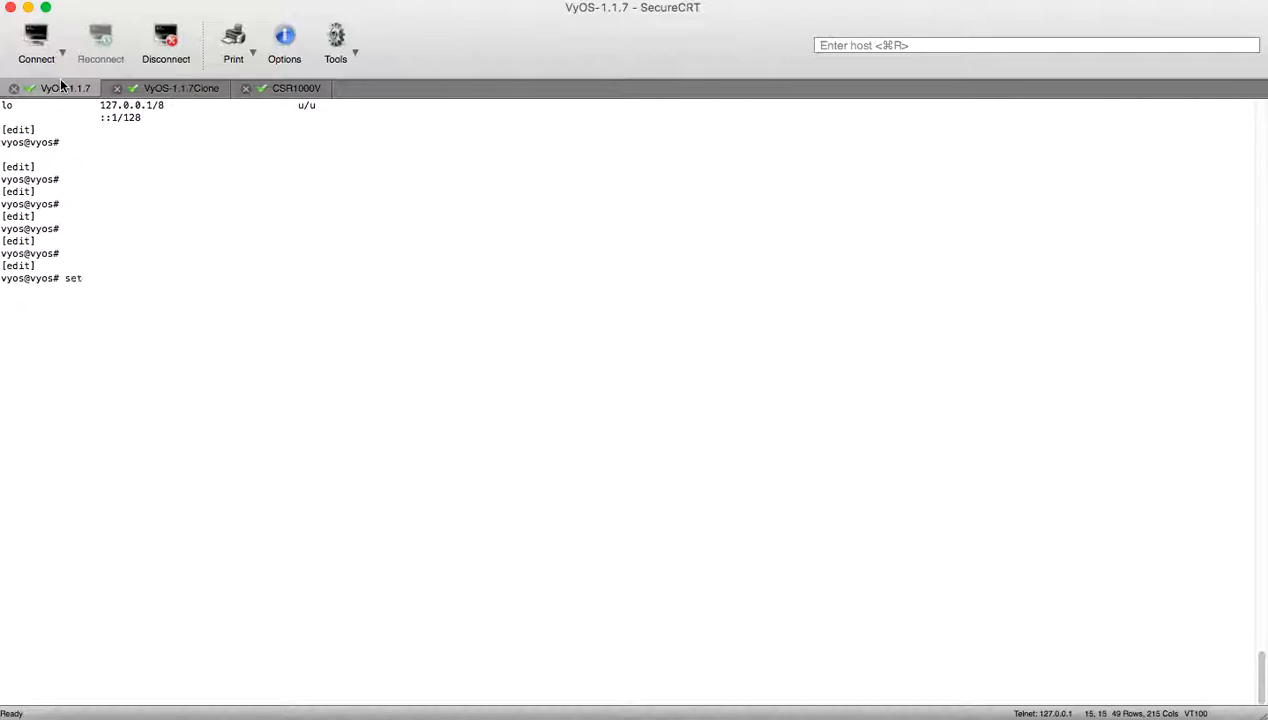
pyautogui.write('interfaces eethern')
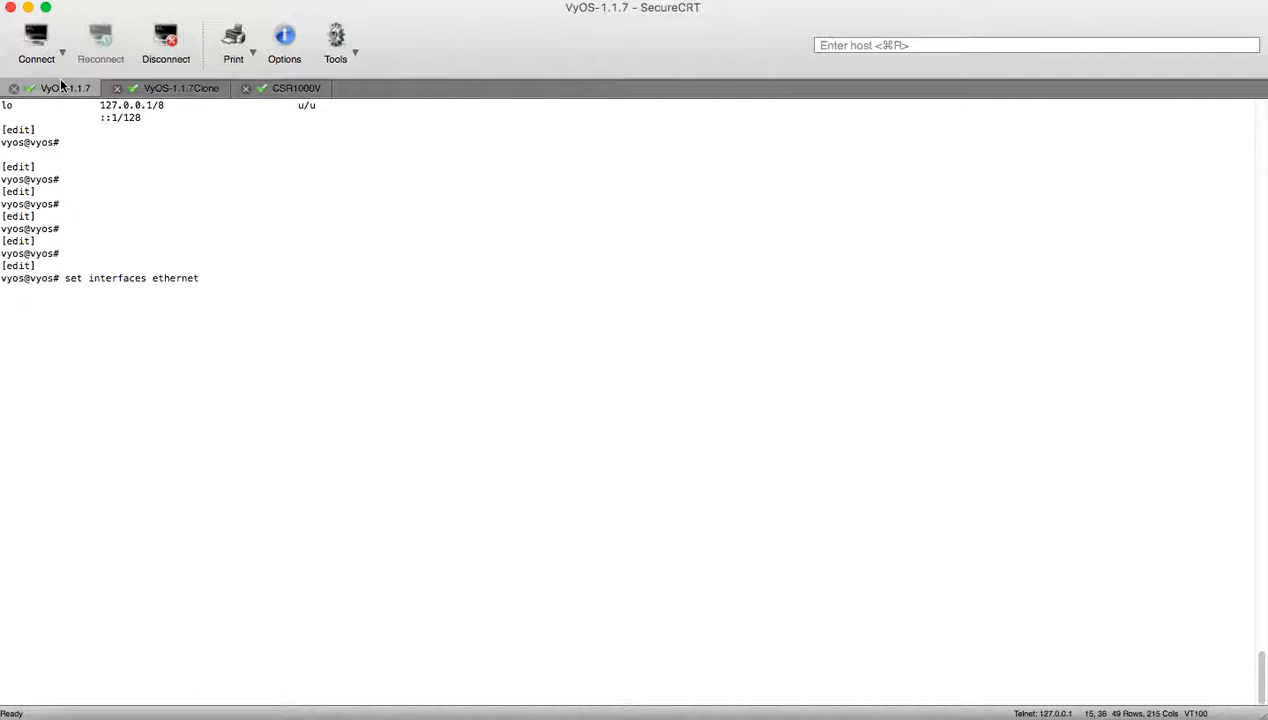
pyautogui.write('eth0')
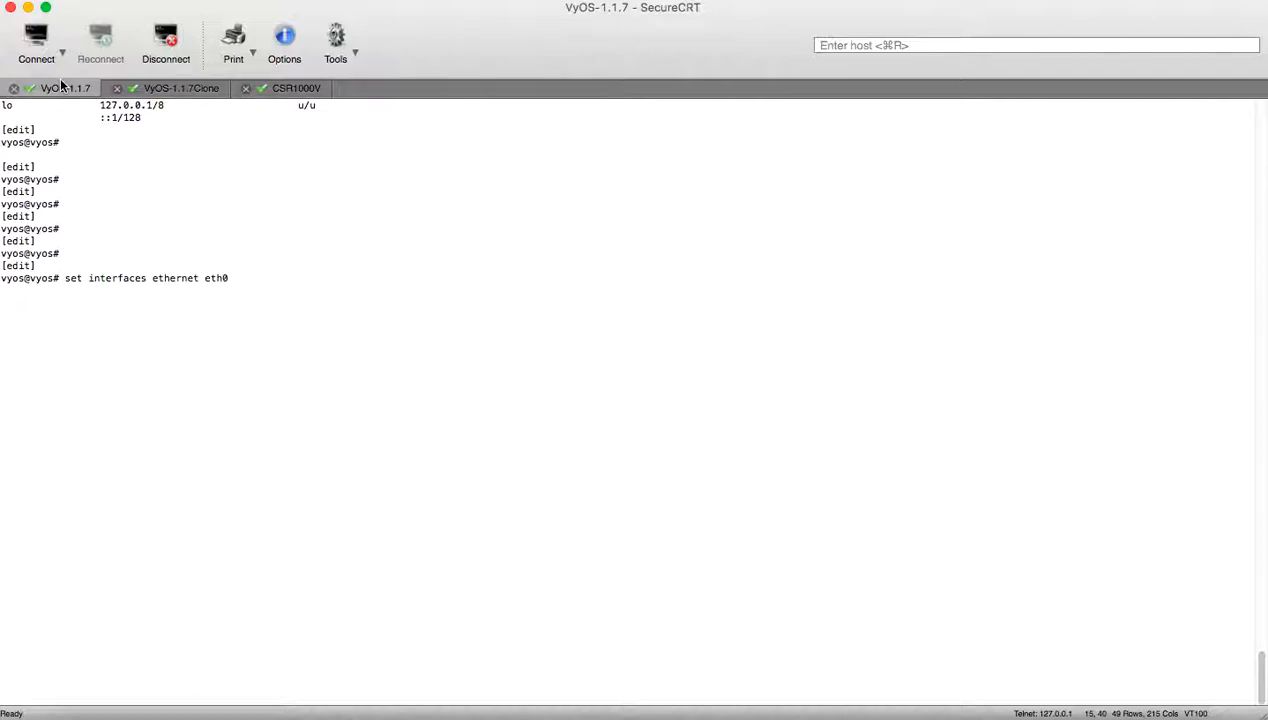
pyautogui.write('pppoe')
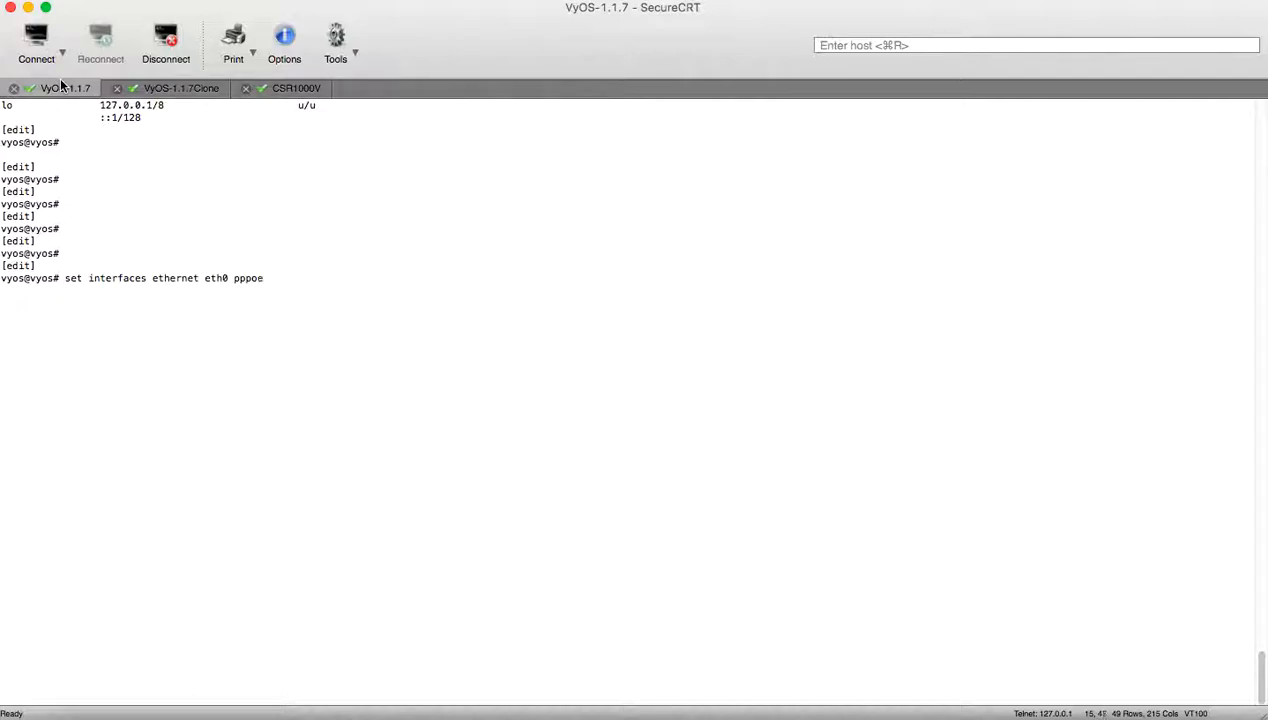
pyautogui.write('1')
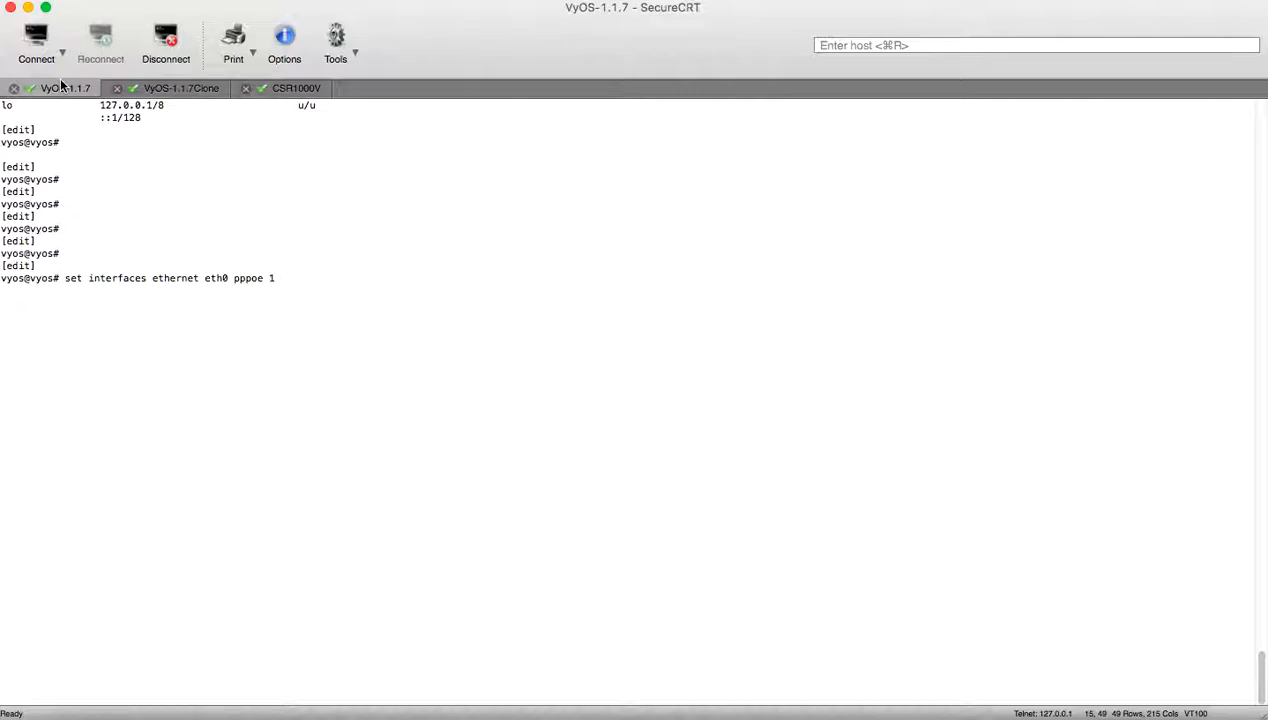
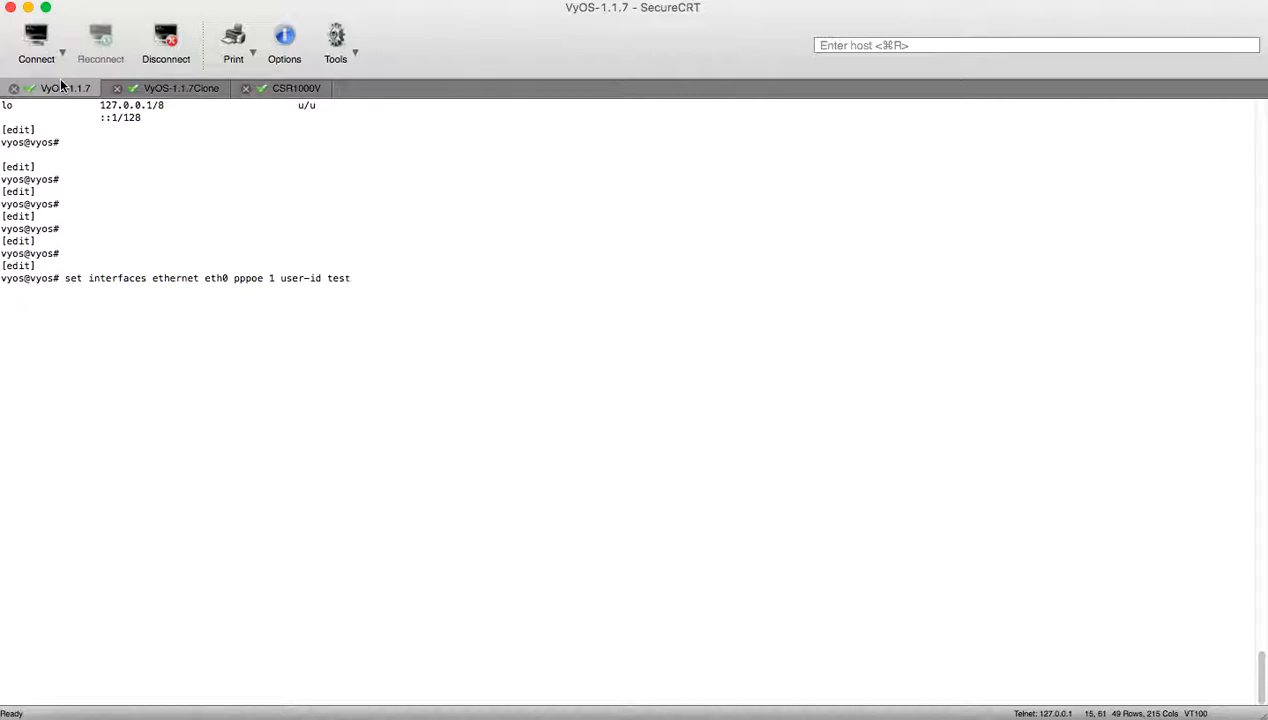
pyautogui.write('set interfaces ethernet eth0 pppoe 1')
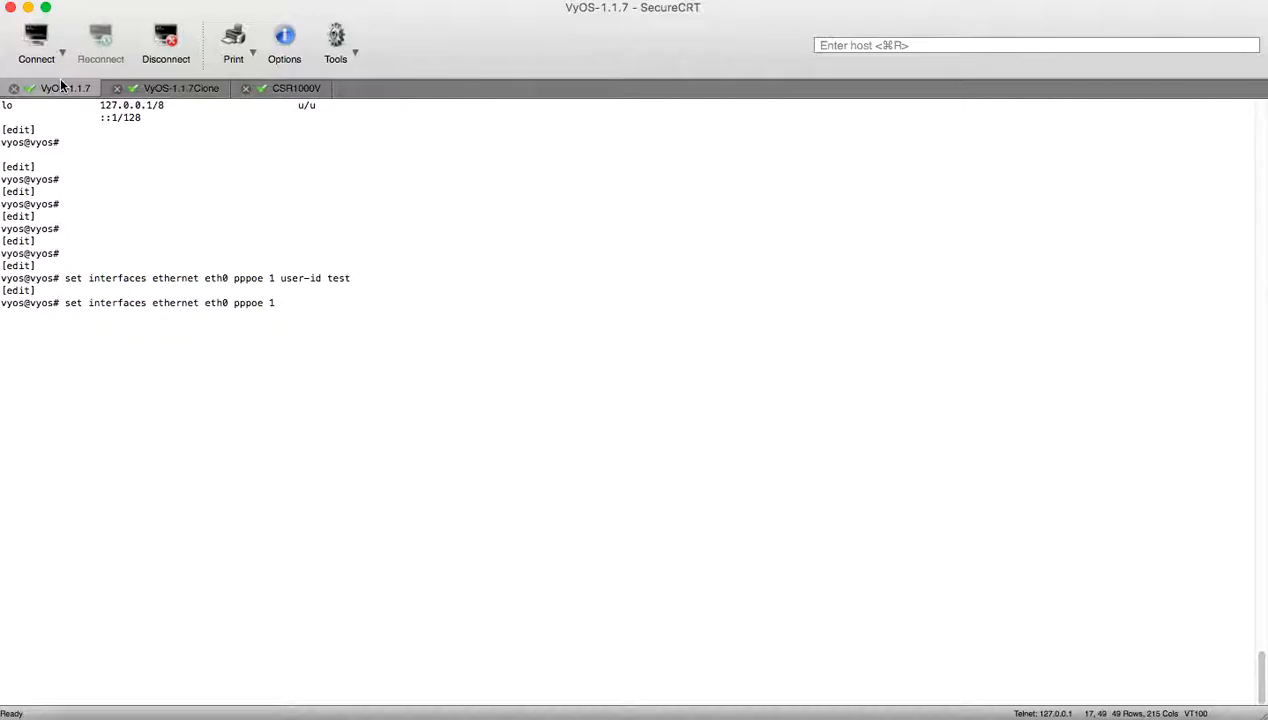
pyautogui.write('password')
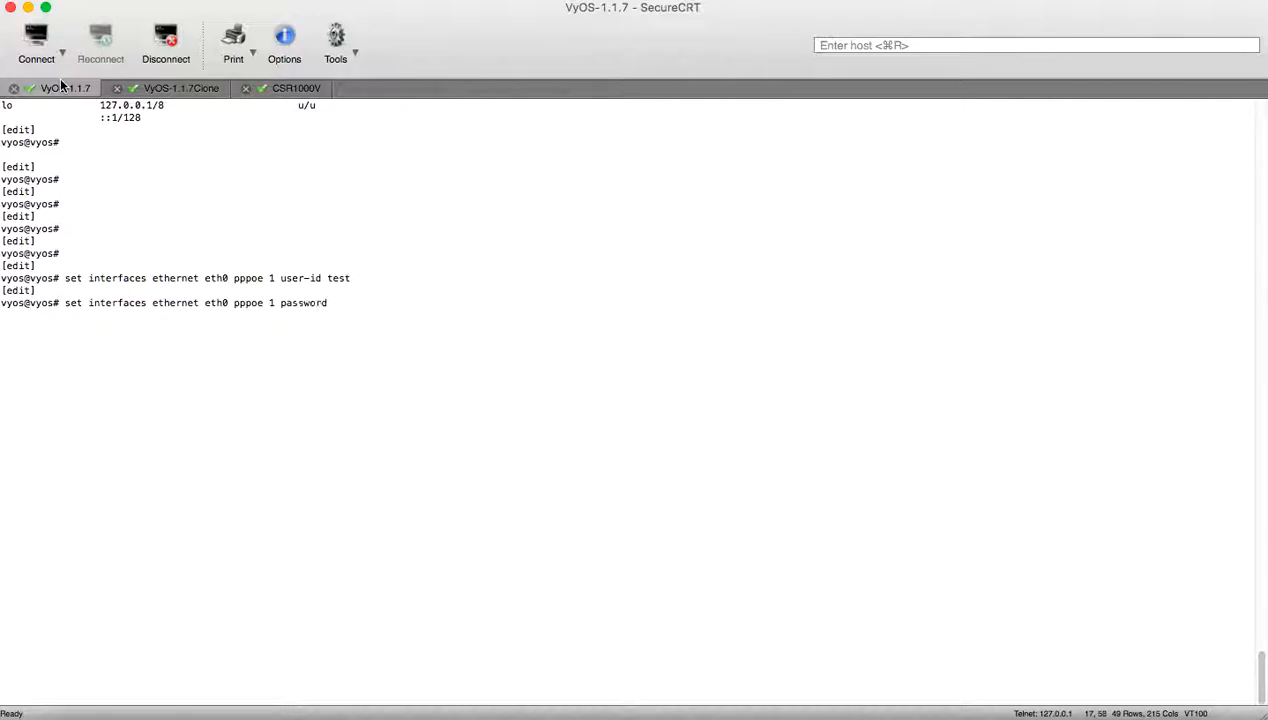
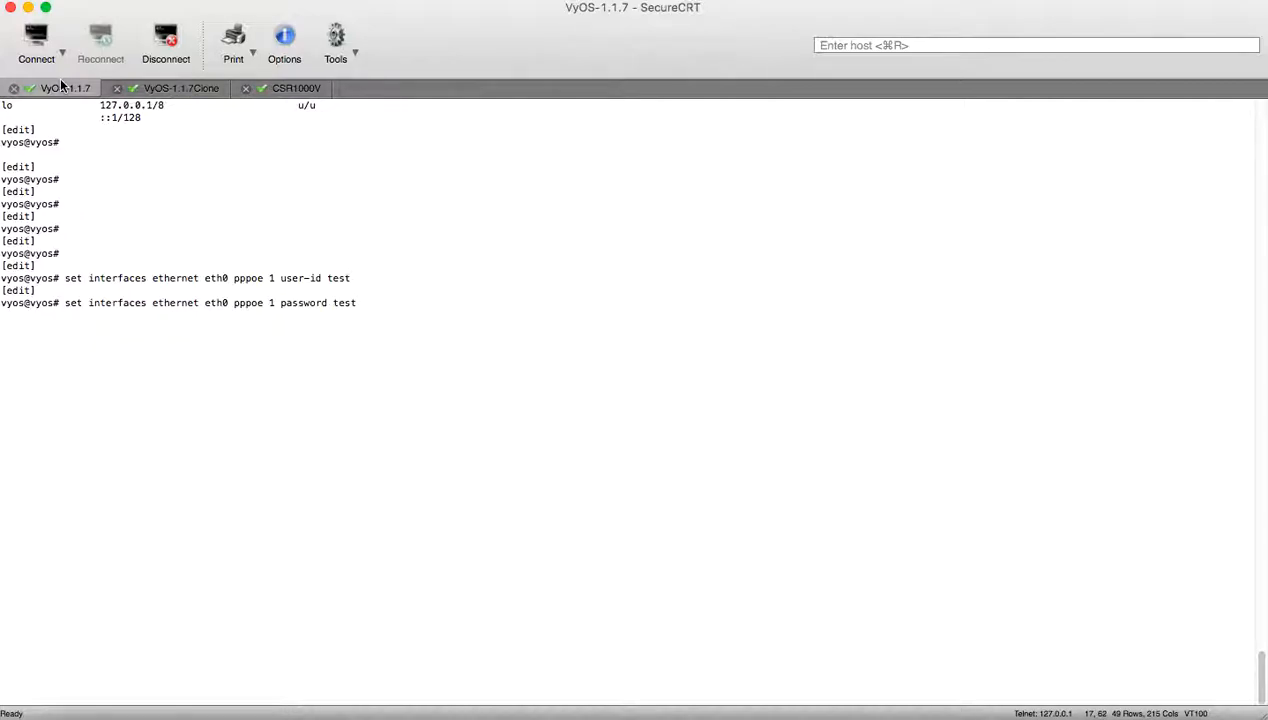
pyautogui.write('compare')
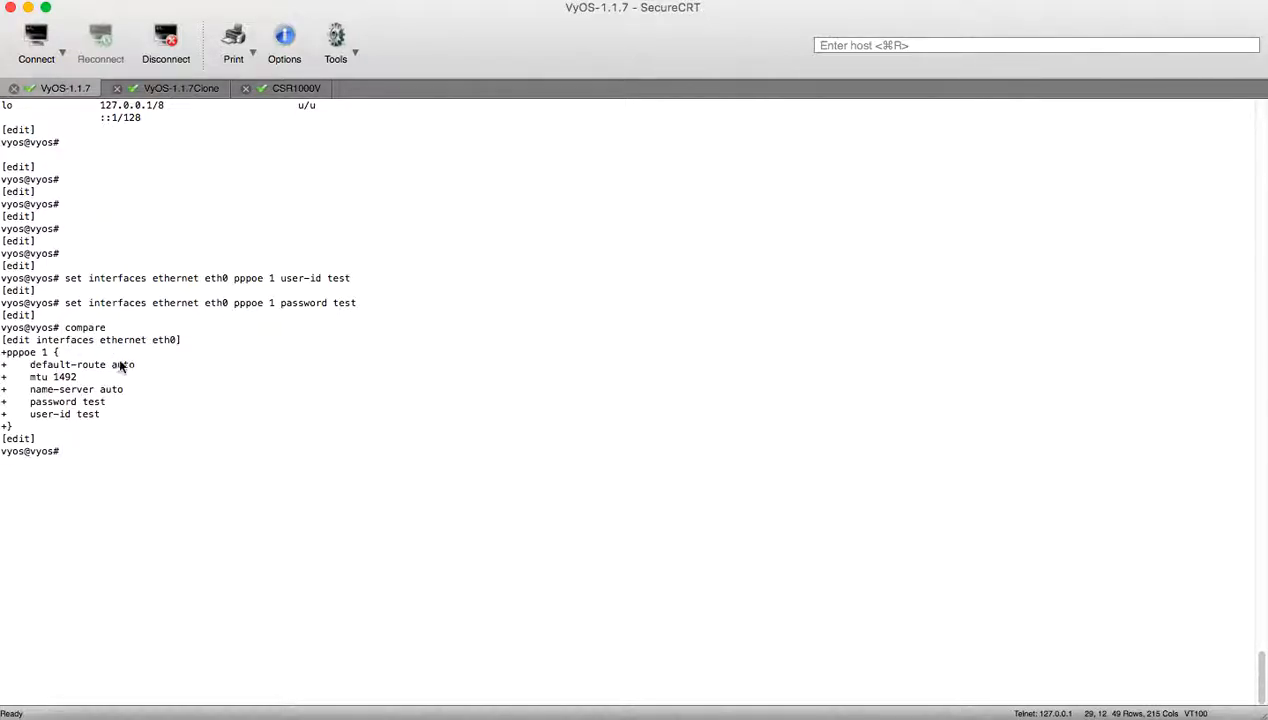
pyautogui.moveTo(145, 417)
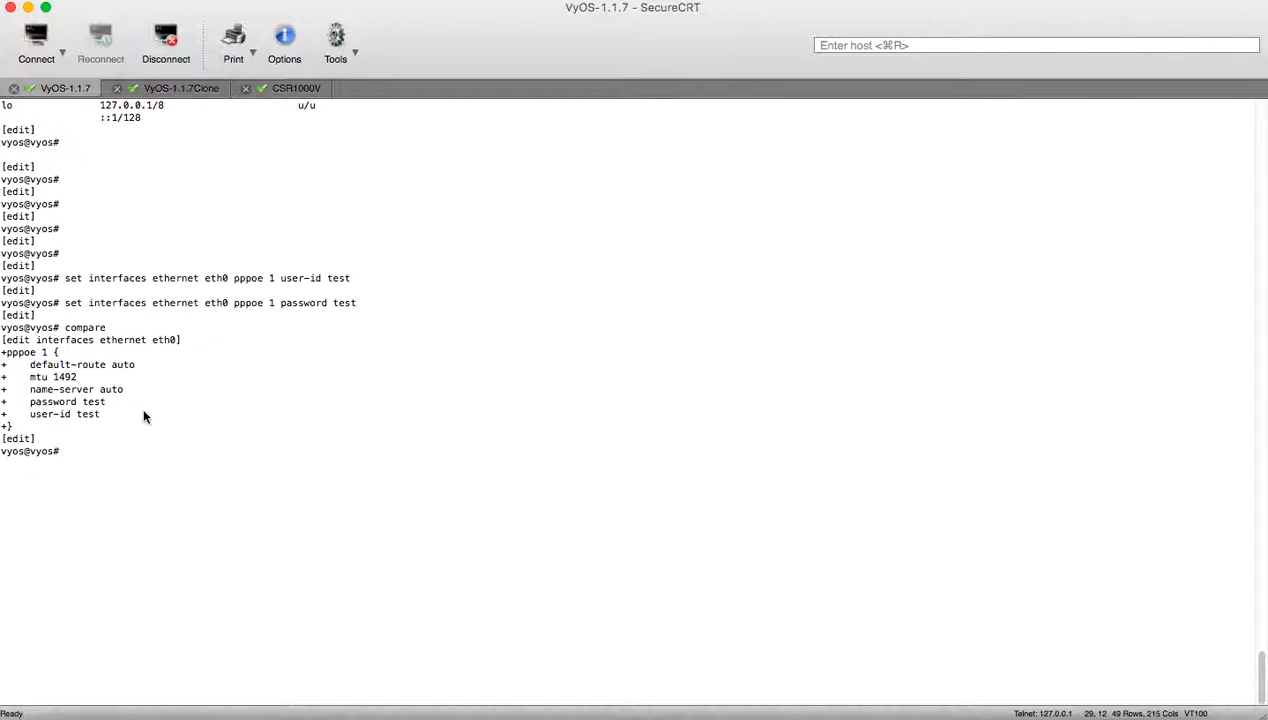
# Step: Commit the VyOS PPPoE configuration and Tab-complete run to list its options
pyautogui.write('commit')
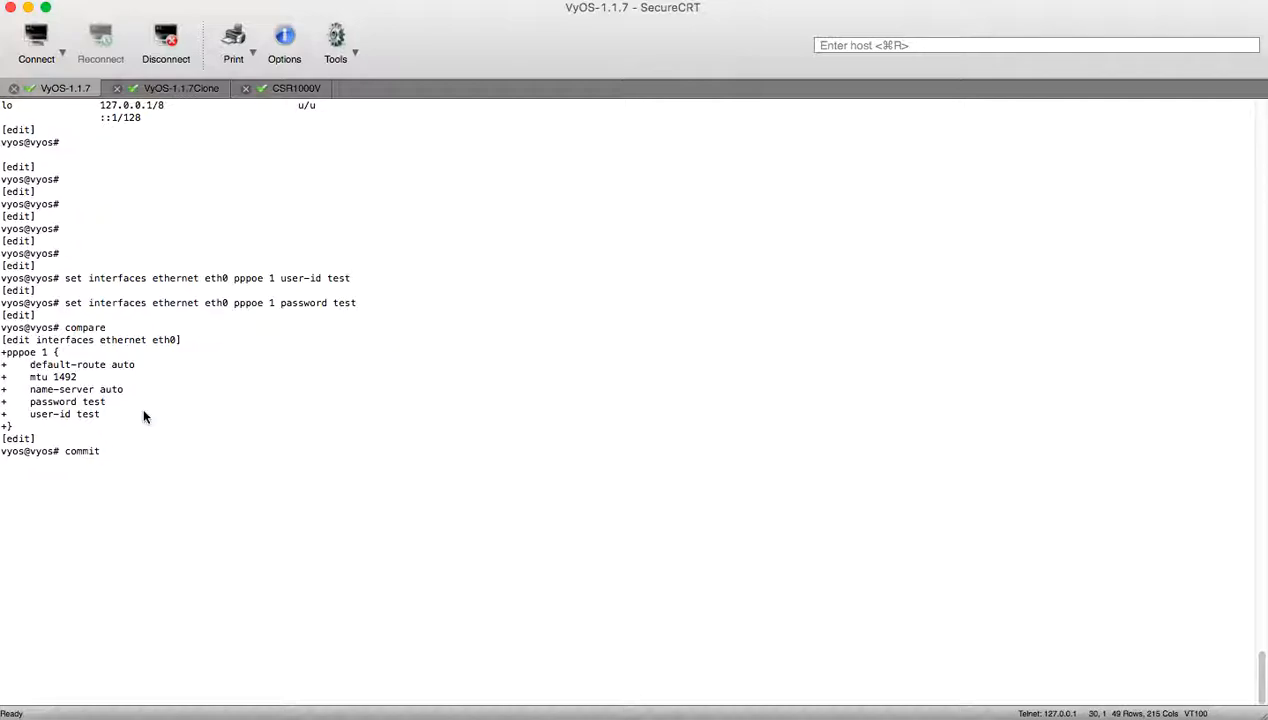
pyautogui.write('ru')
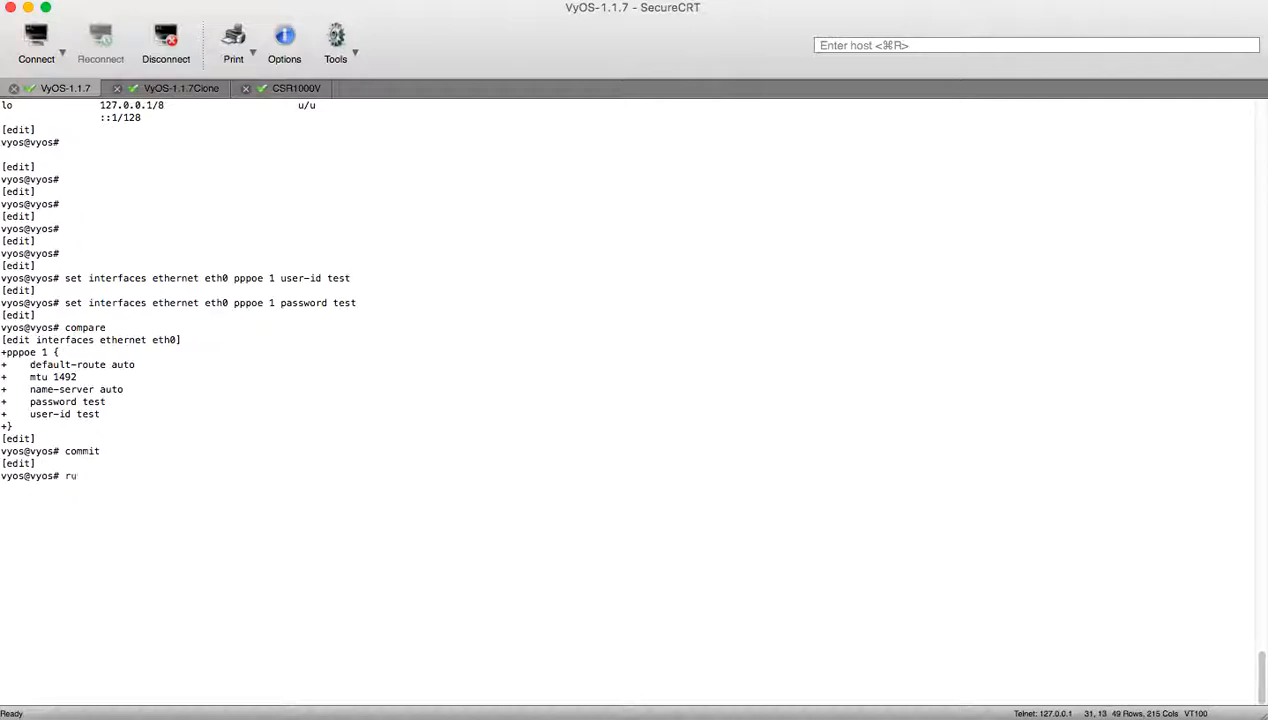
pyautogui.press('Tab')
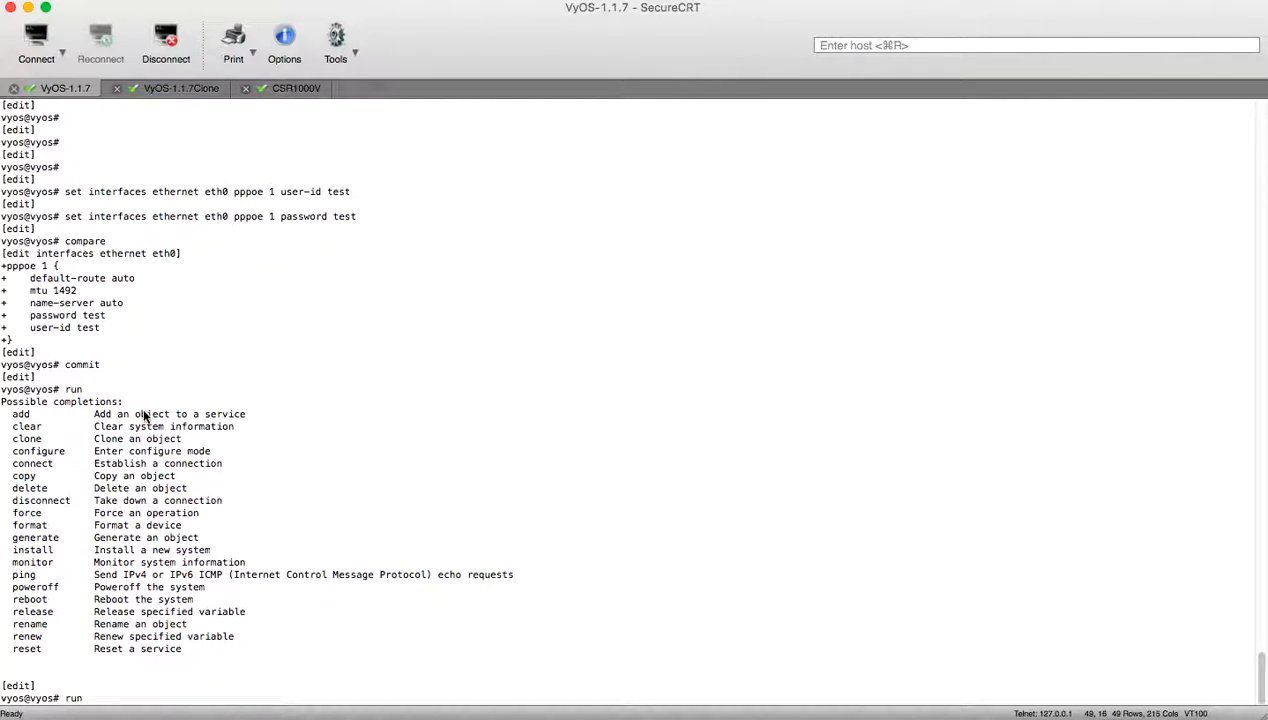
# Step: Connect VyOS pppoe1, confirm address 192.168.1.1, and return to the CSR1000V session
pyautogui.write('connect')
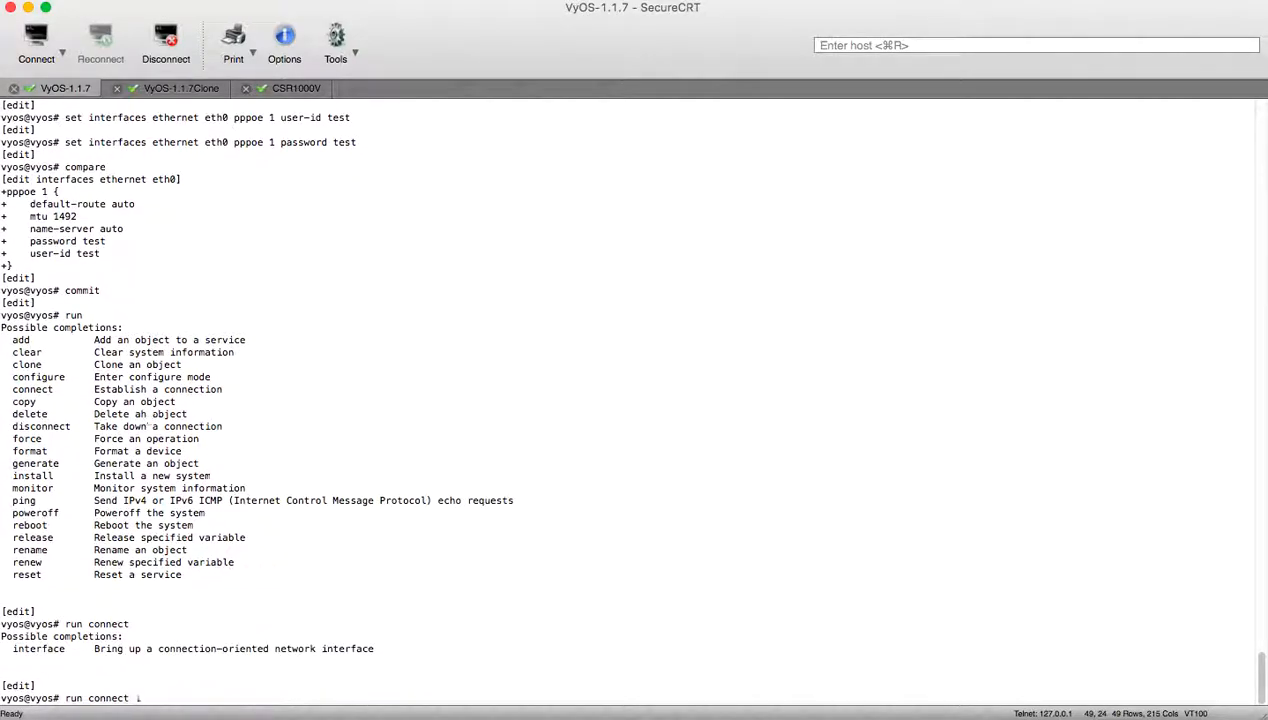
pyautogui.write('interface pppoe1')
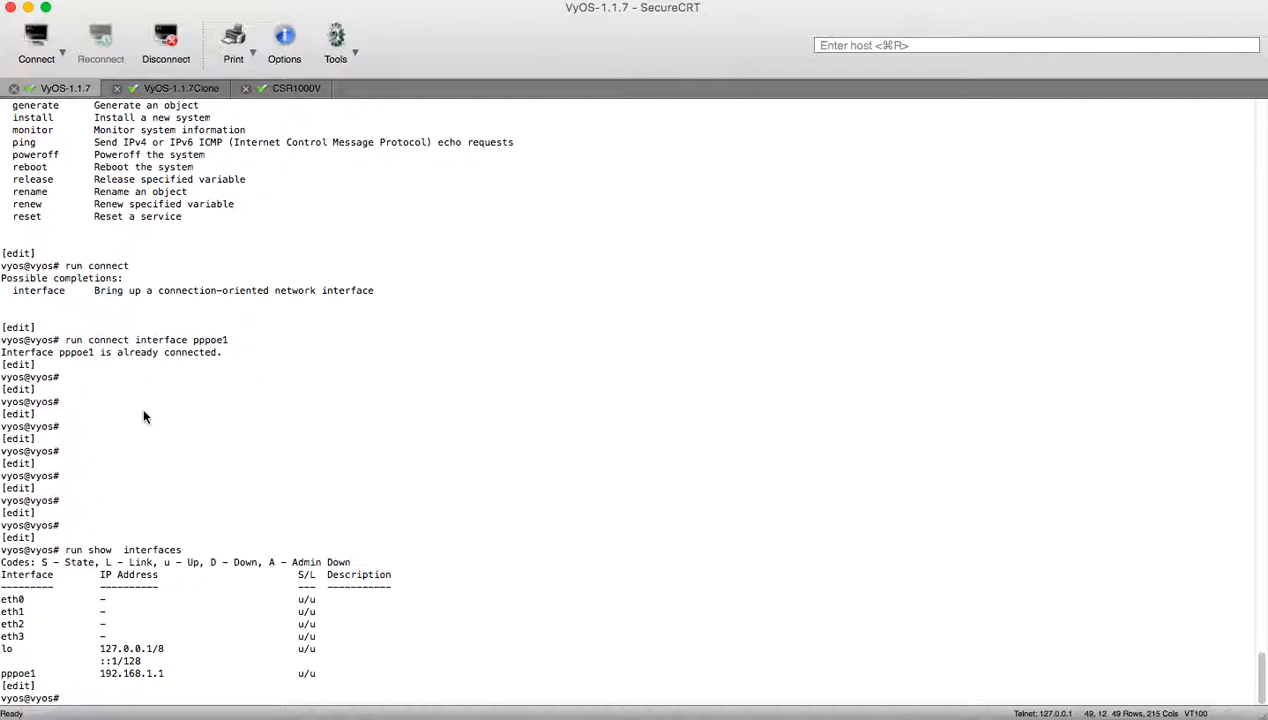
pyautogui.moveTo(55, 663)
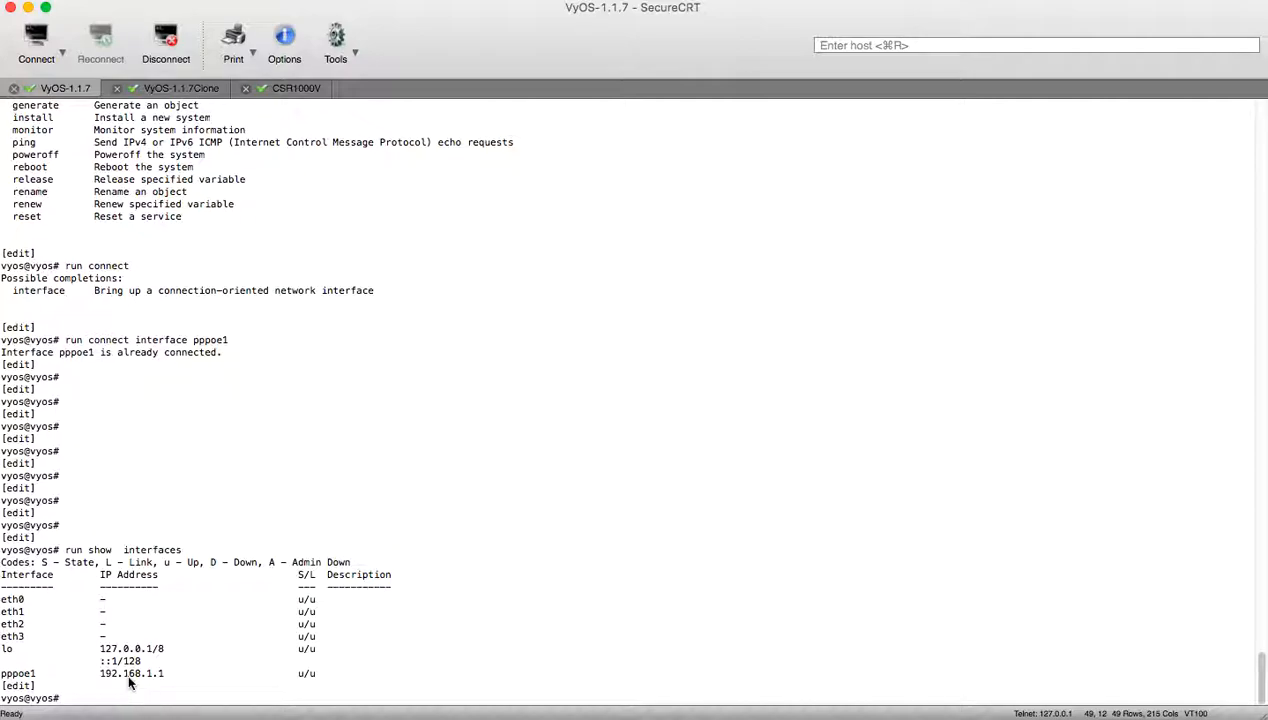
pyautogui.click(295, 88)
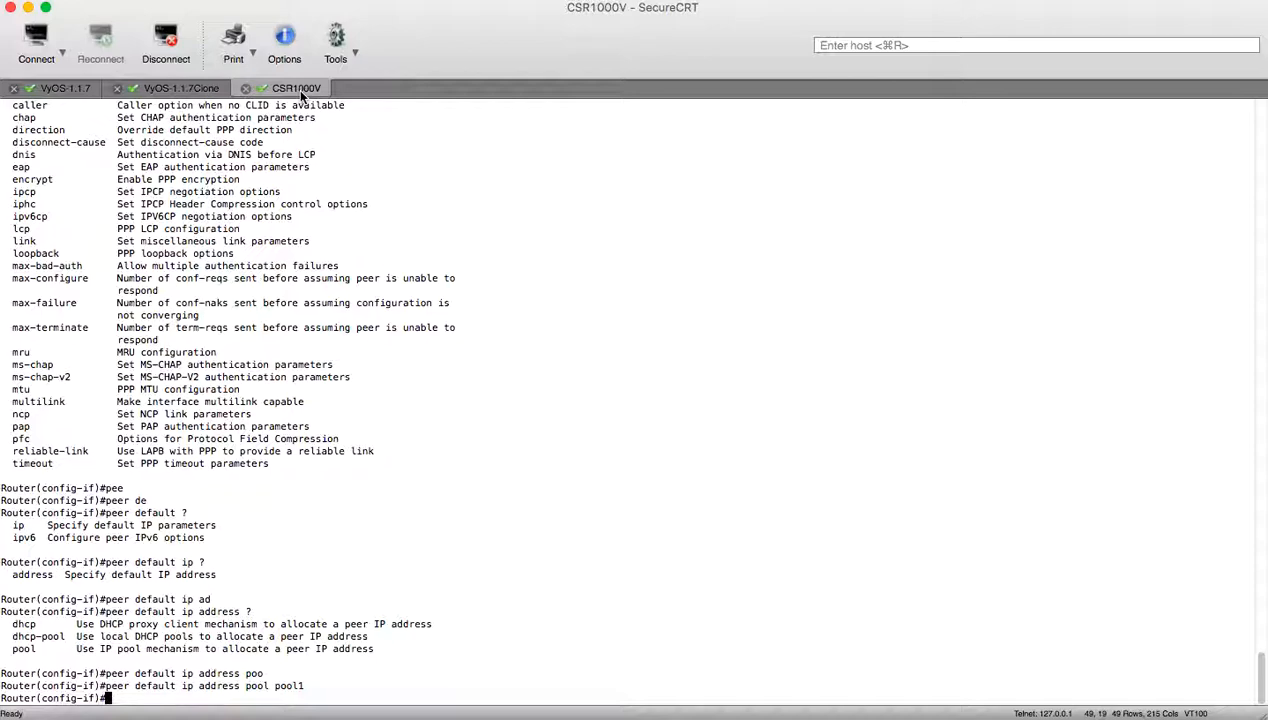
# Step: Check the CSR1000V PPPoE session and interface brief for Loopback0 3.3.3.3, then return to VyOS-1.1.7
pyautogui.write('do show pppoe ses')
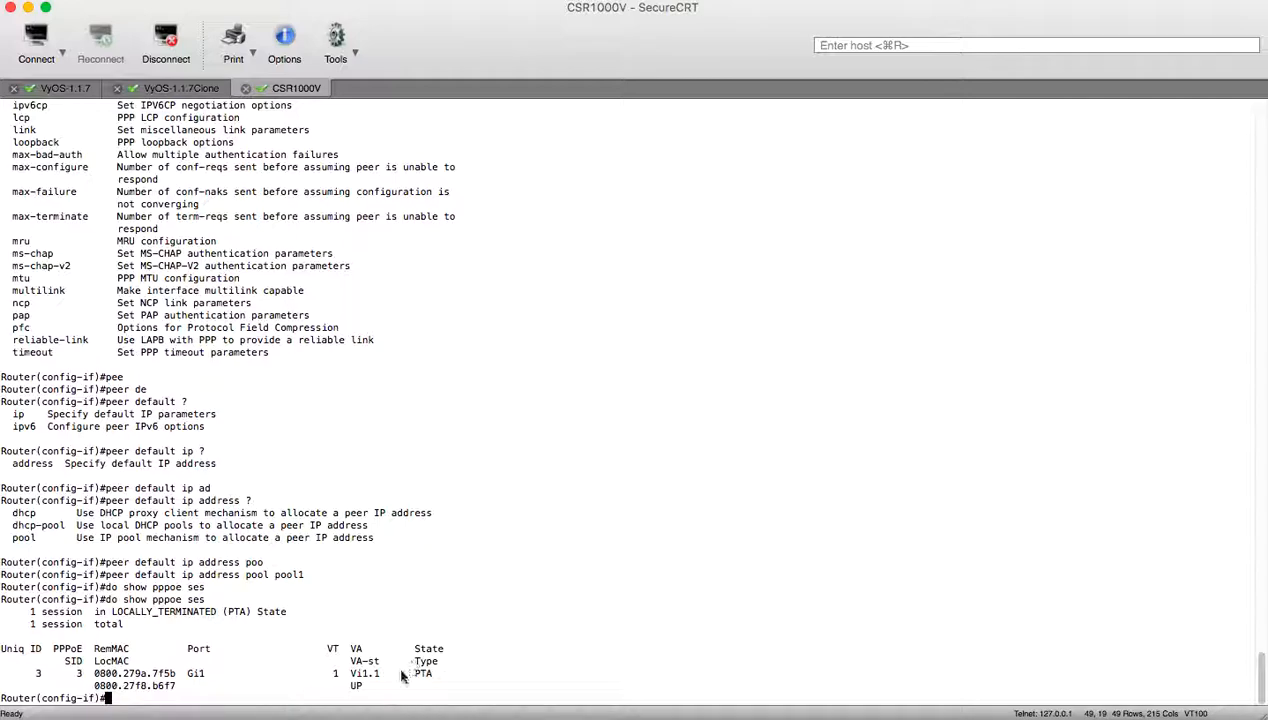
pyautogui.write('run sho ip interface brief')
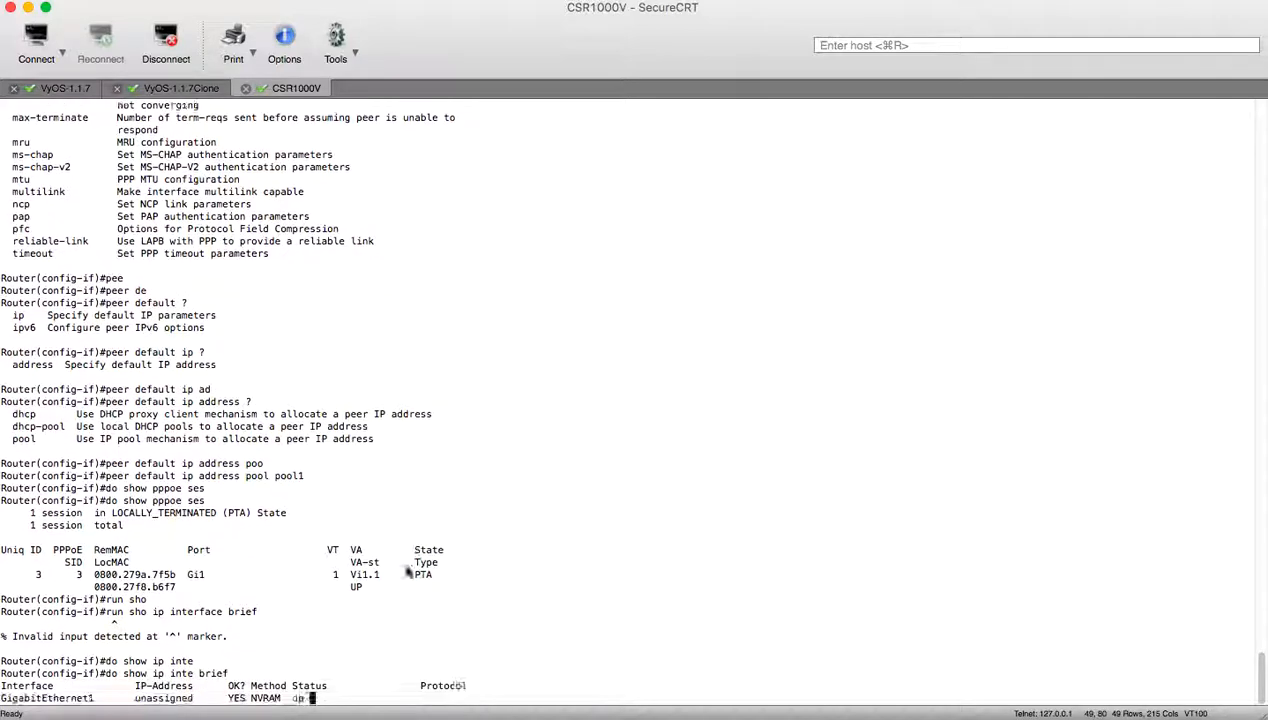
pyautogui.press('Return')
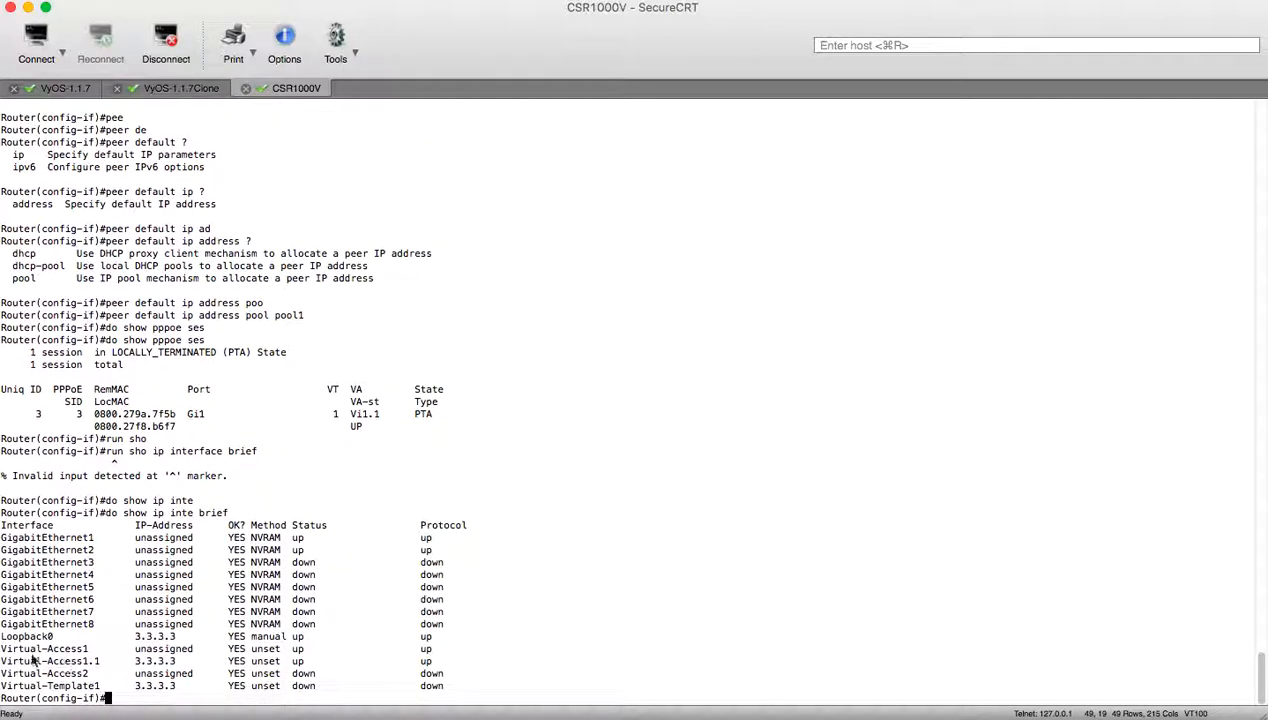
pyautogui.moveTo(390, 683)
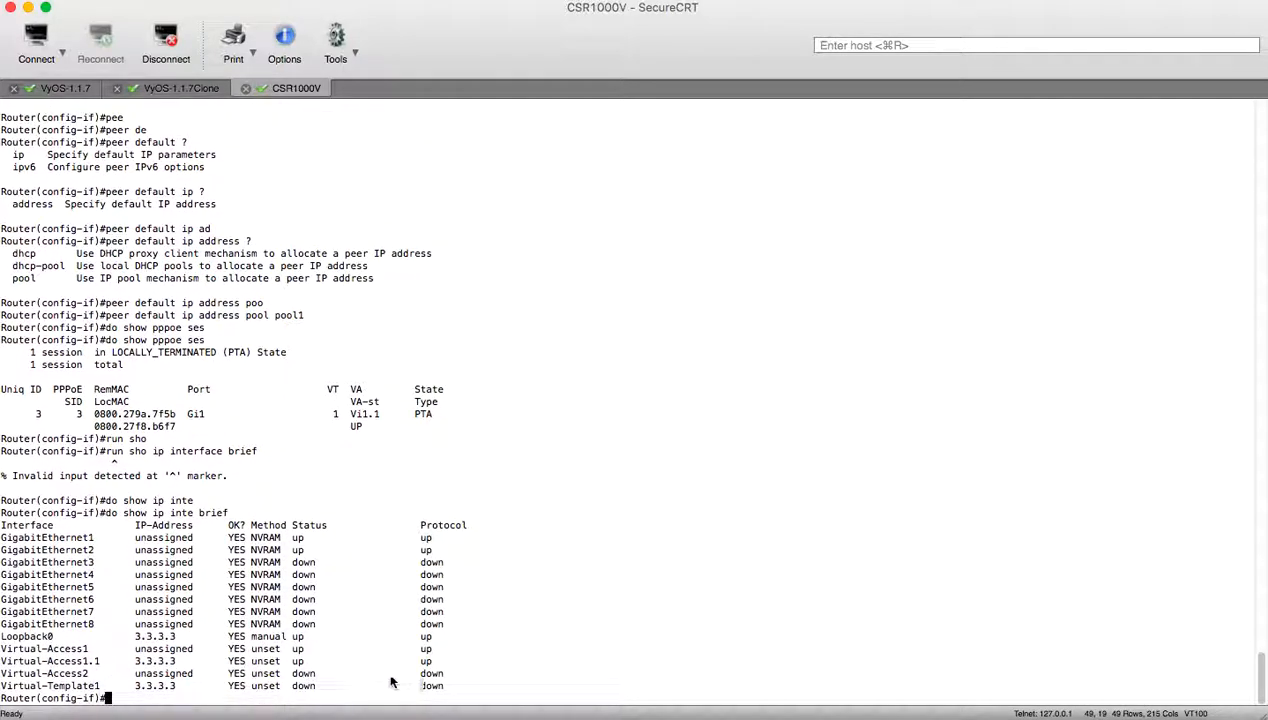
pyautogui.moveTo(170, 676)
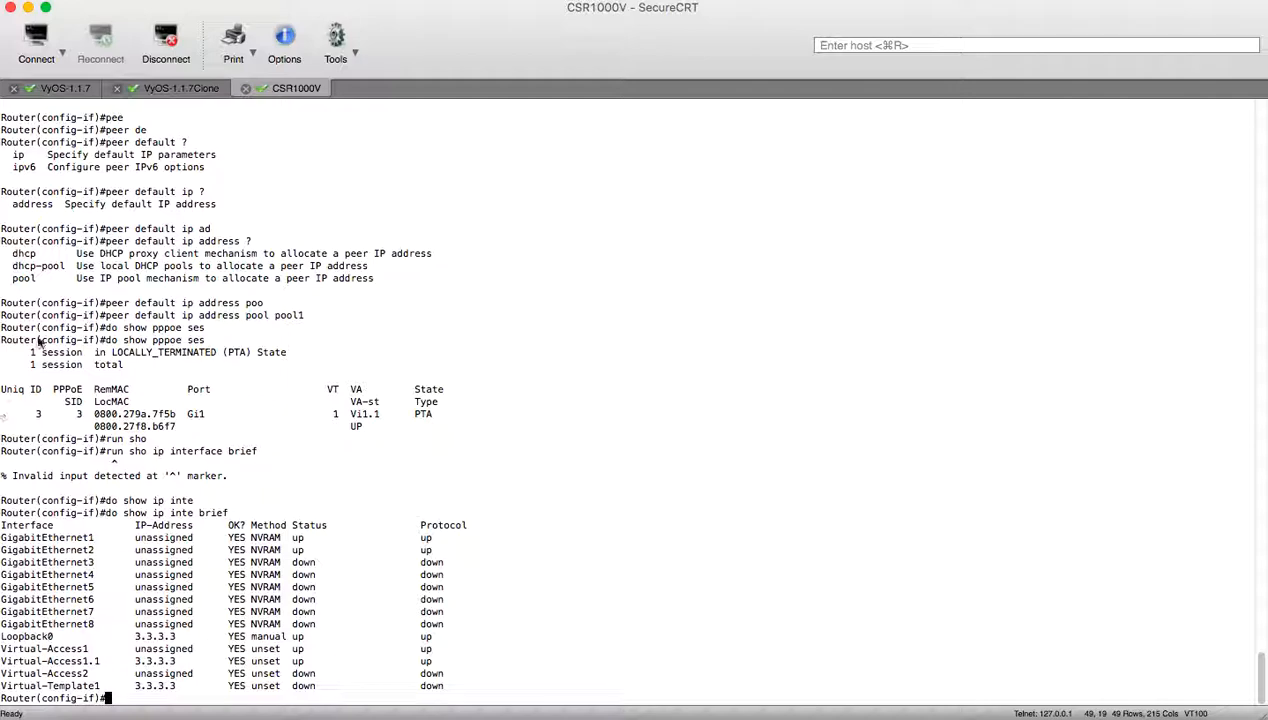
pyautogui.click(64, 88)
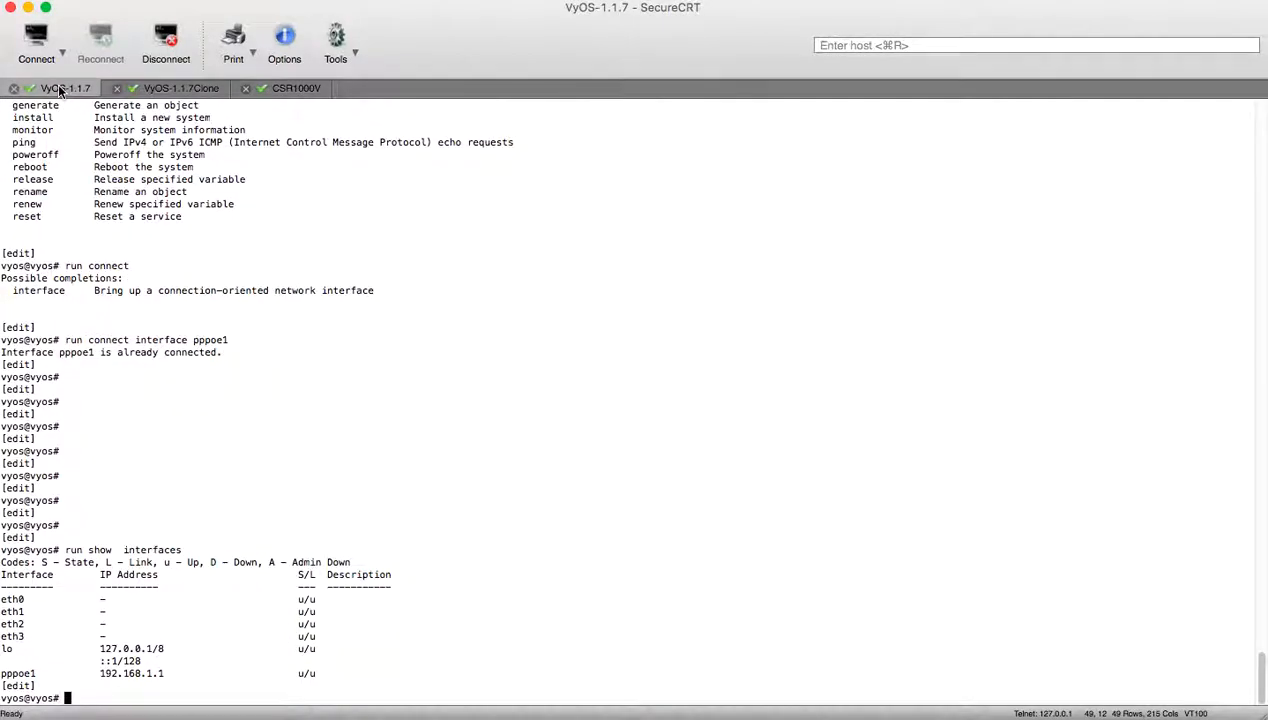
# Step: Run 'run ping 3.3.3.3' on VyOS and view the successful replies
pyautogui.write('run ping')
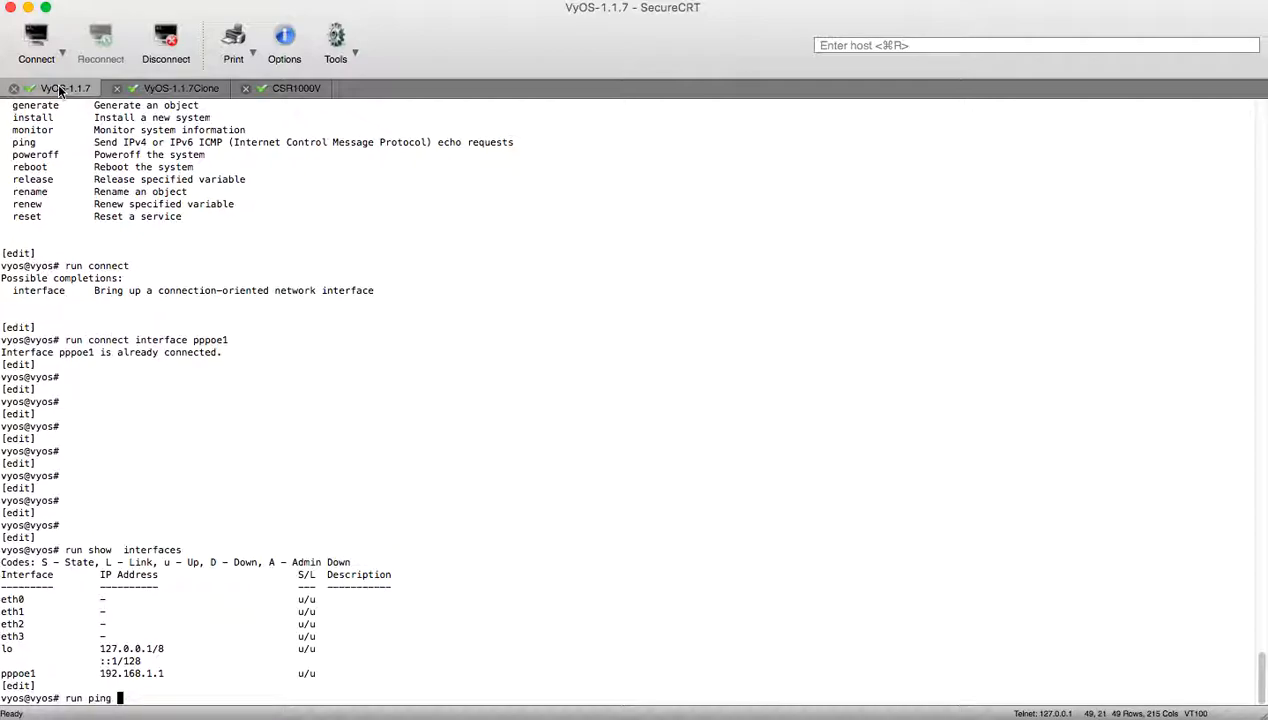
pyautogui.write('3.3.3.3')
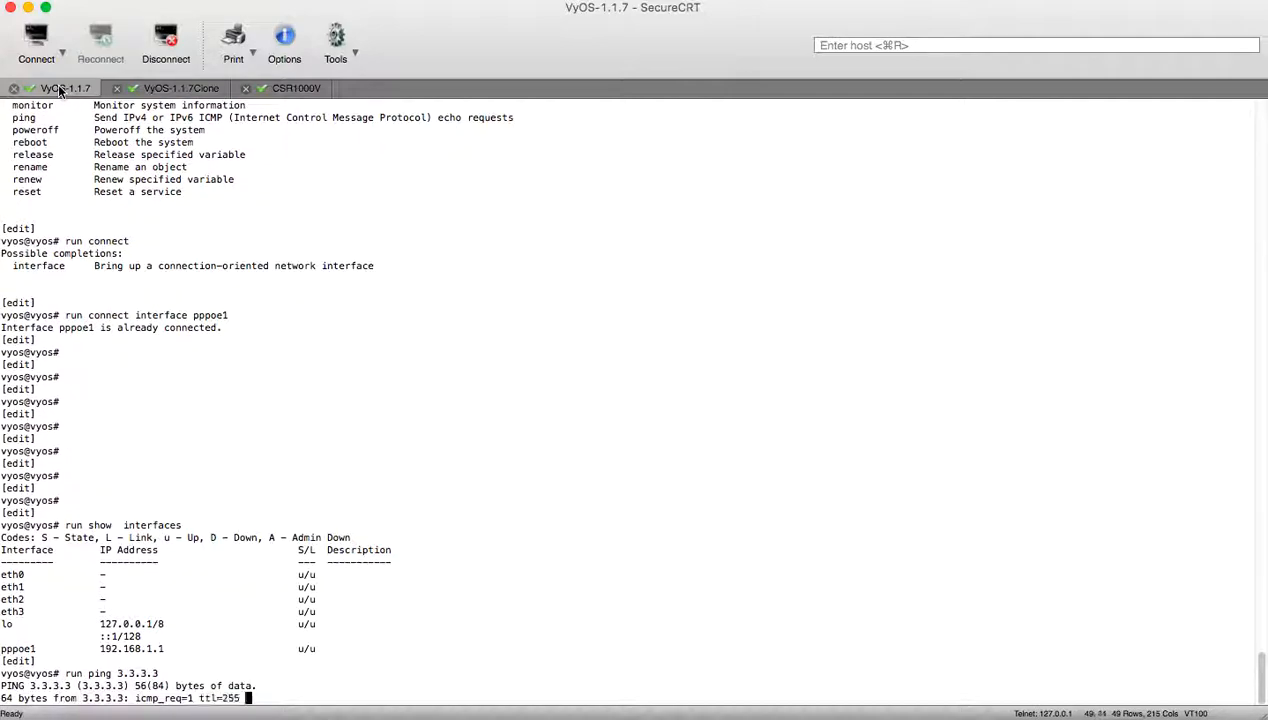
pyautogui.scroll(-3)
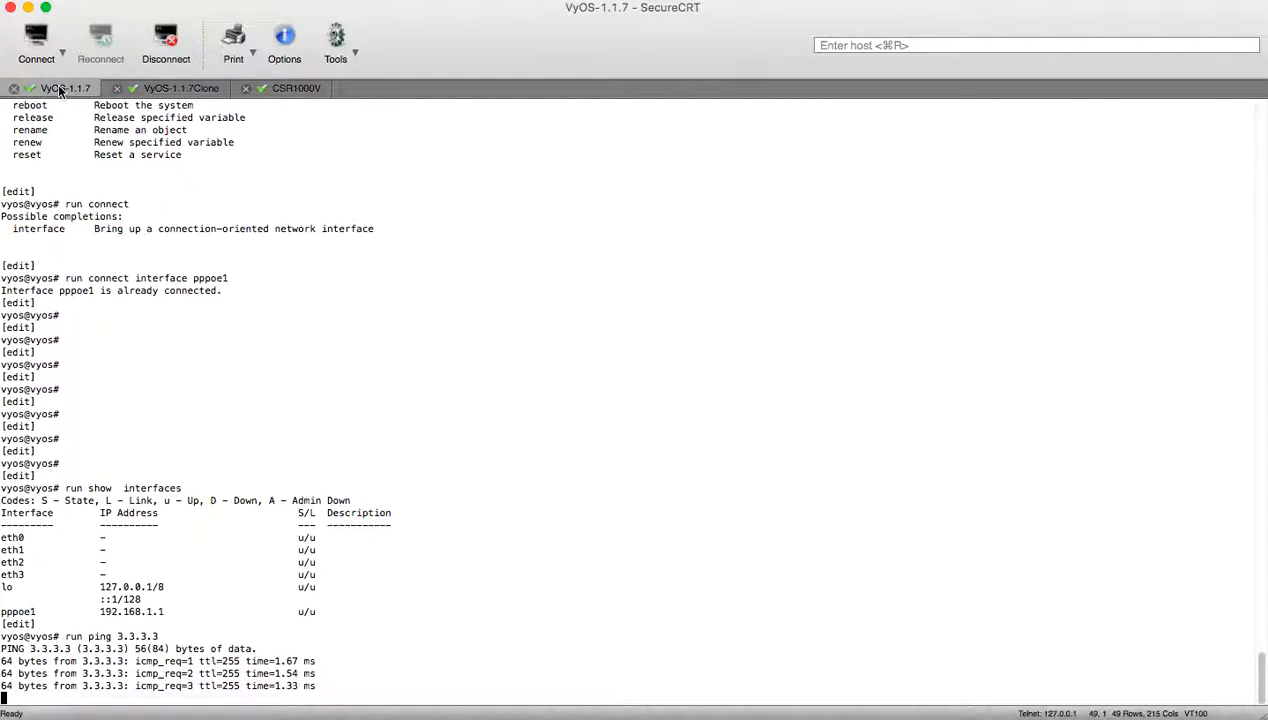